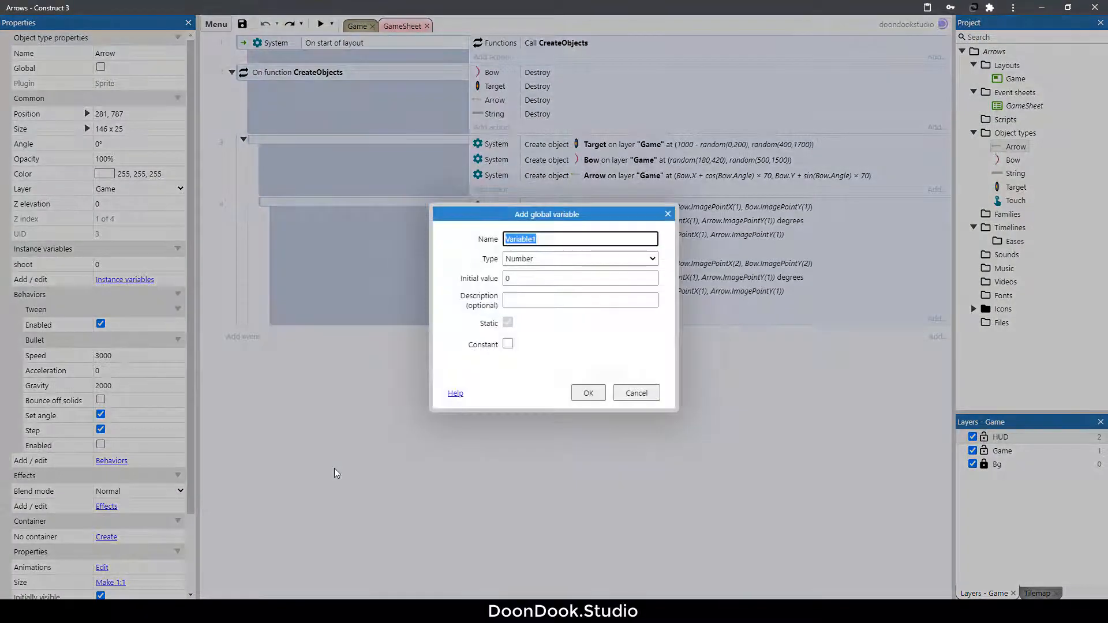
Step: Create the global number variable Shoot with initial value 0
text(Shoot)
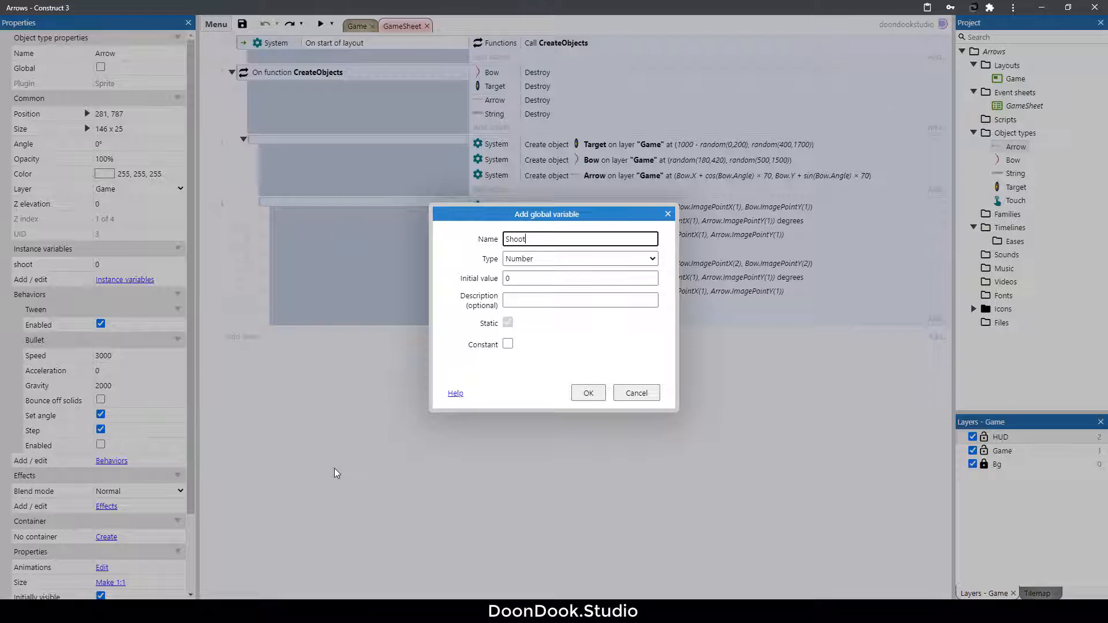
click(587, 393)
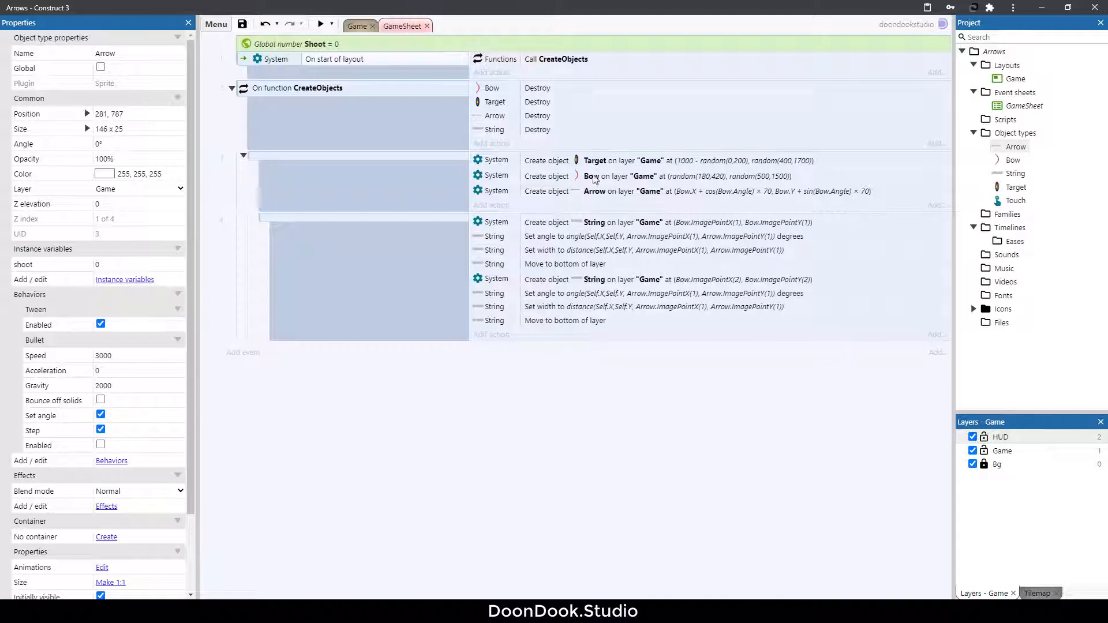
mouse_move(347, 418)
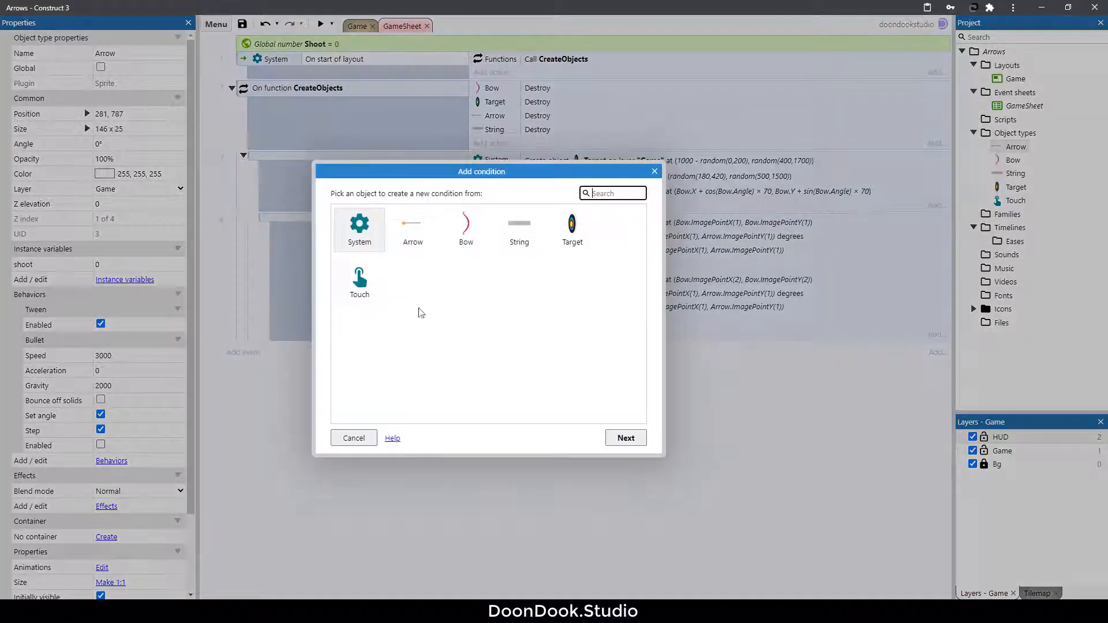
Step: Add the event conditions Touch 'Is in touch' and System Shoot = 0
click(359, 283)
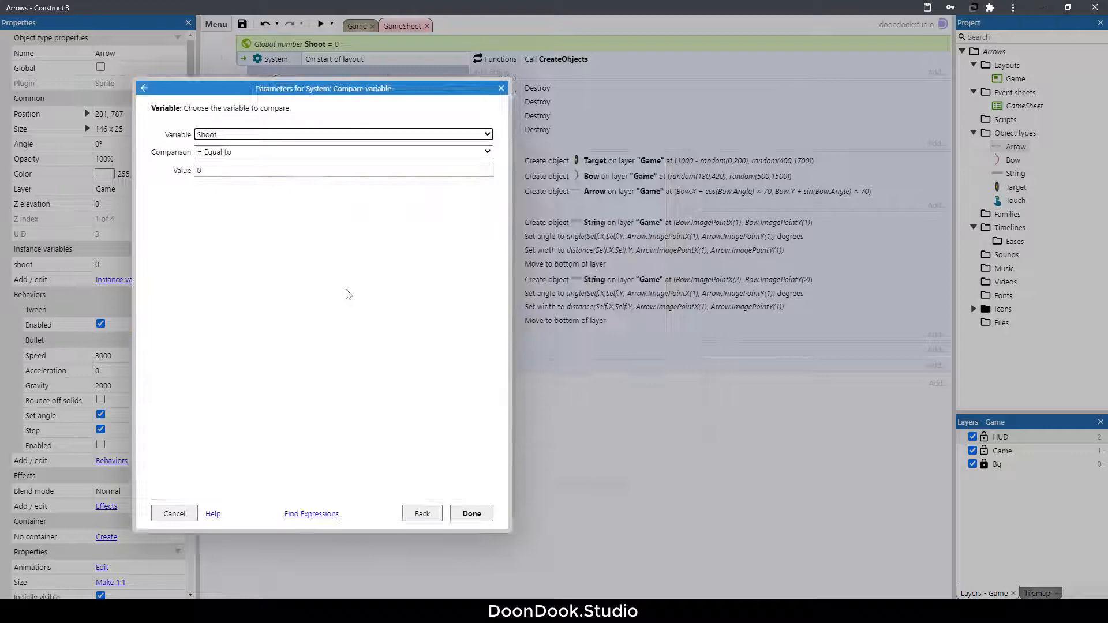
click(471, 513)
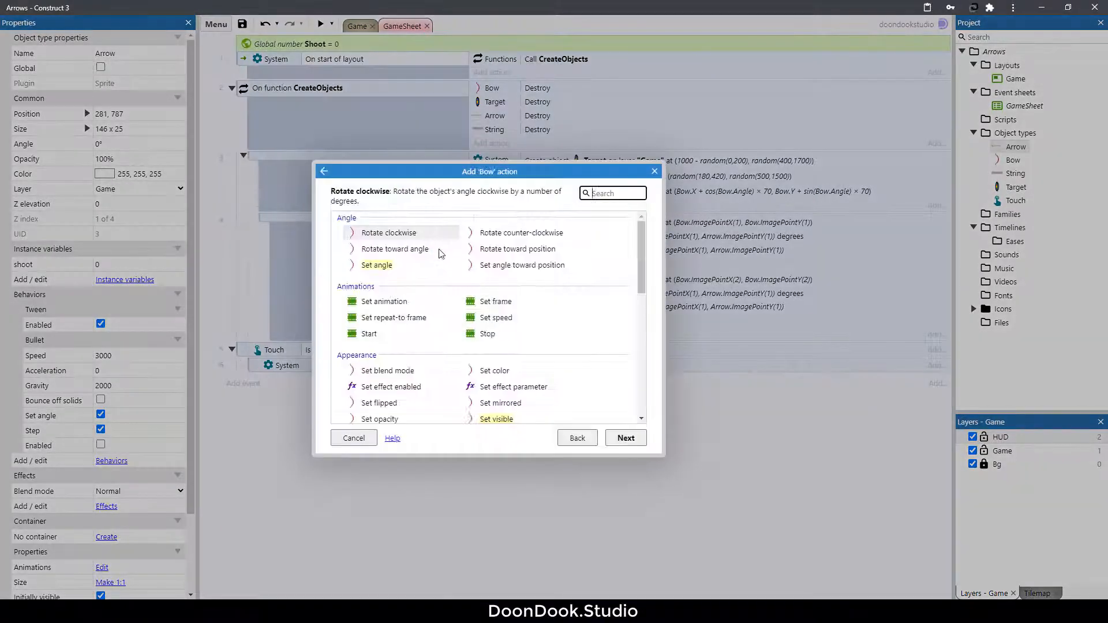
Step: Make the Bow set its angle toward the position Touch.X, Touch.Y
click(522, 266)
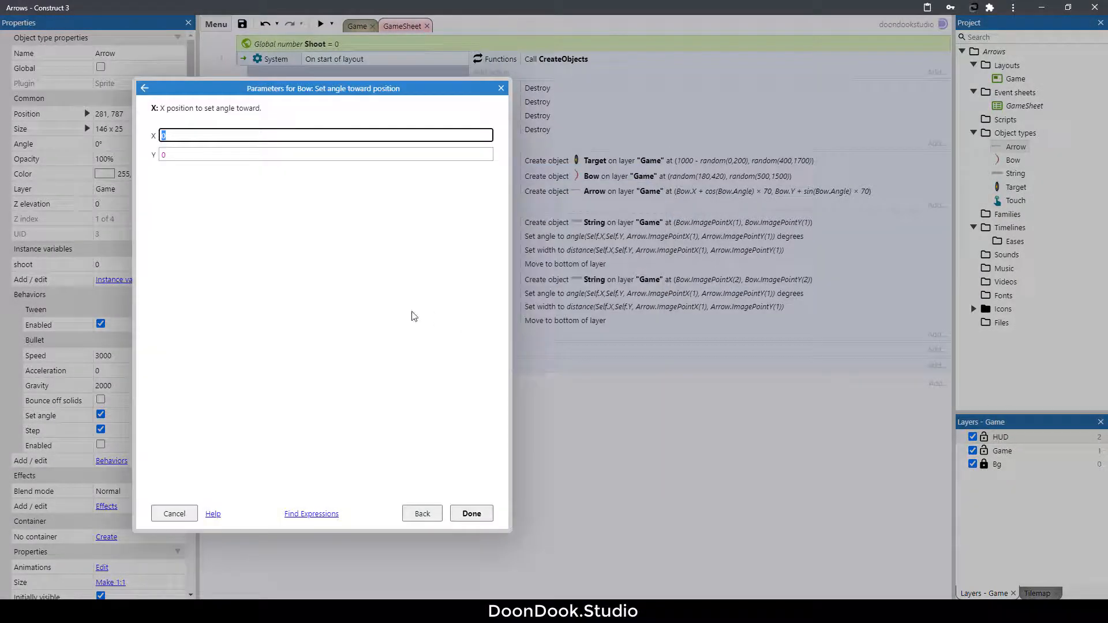
text(Touch.X)
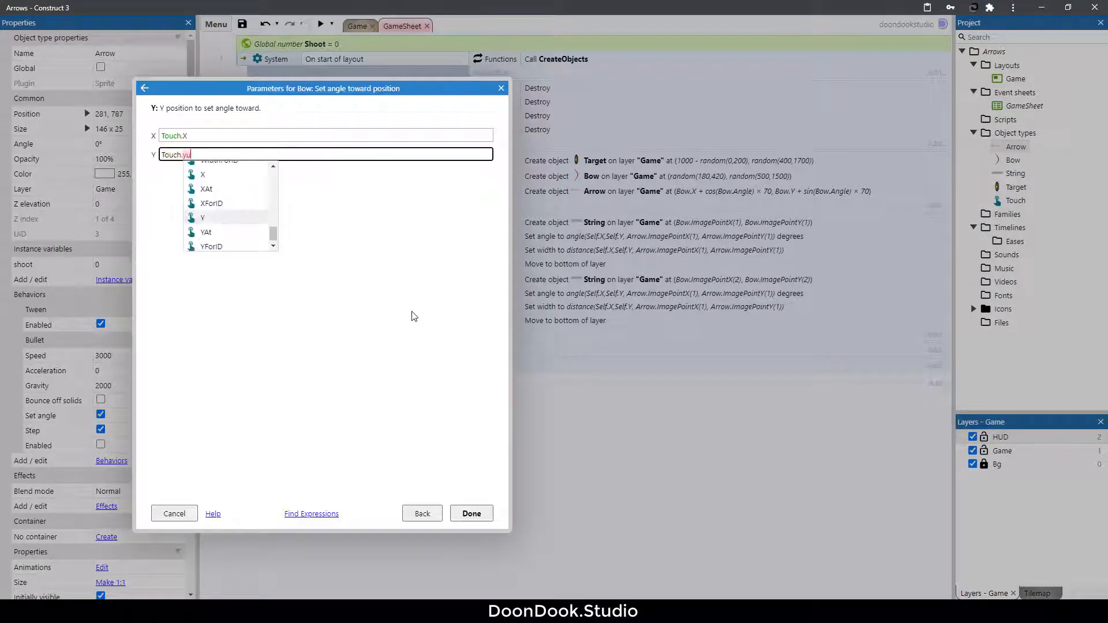
click(471, 513)
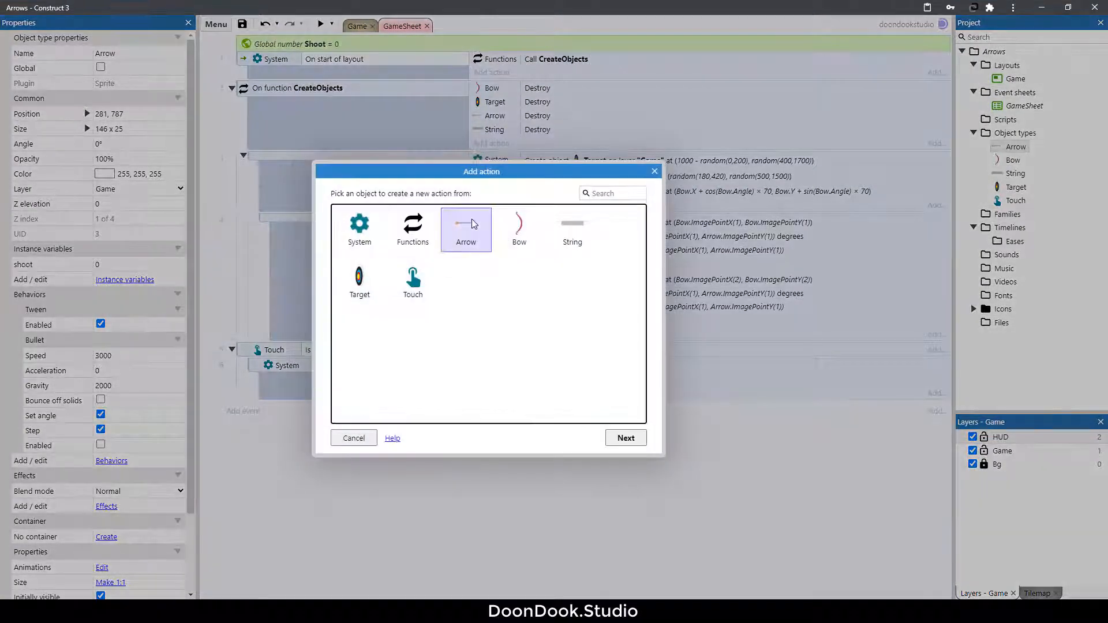
Step: Set the Arrow's angle to Bow.Angle and position to Bow.X, Bow.Y, then preview the game
click(625, 437)
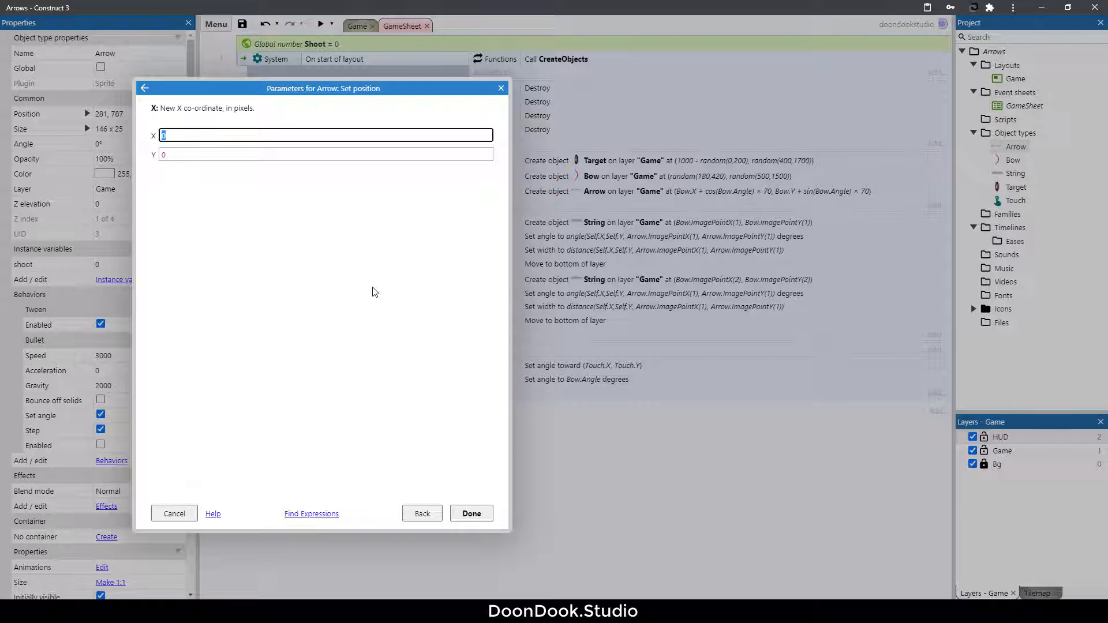
text(Bow.X)
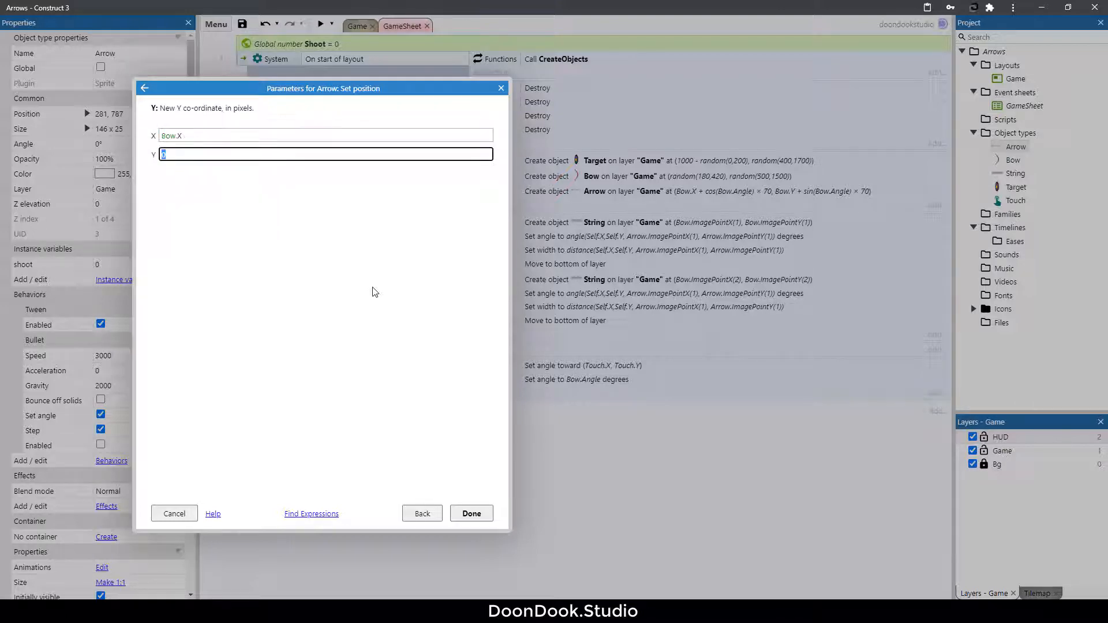
click(471, 512)
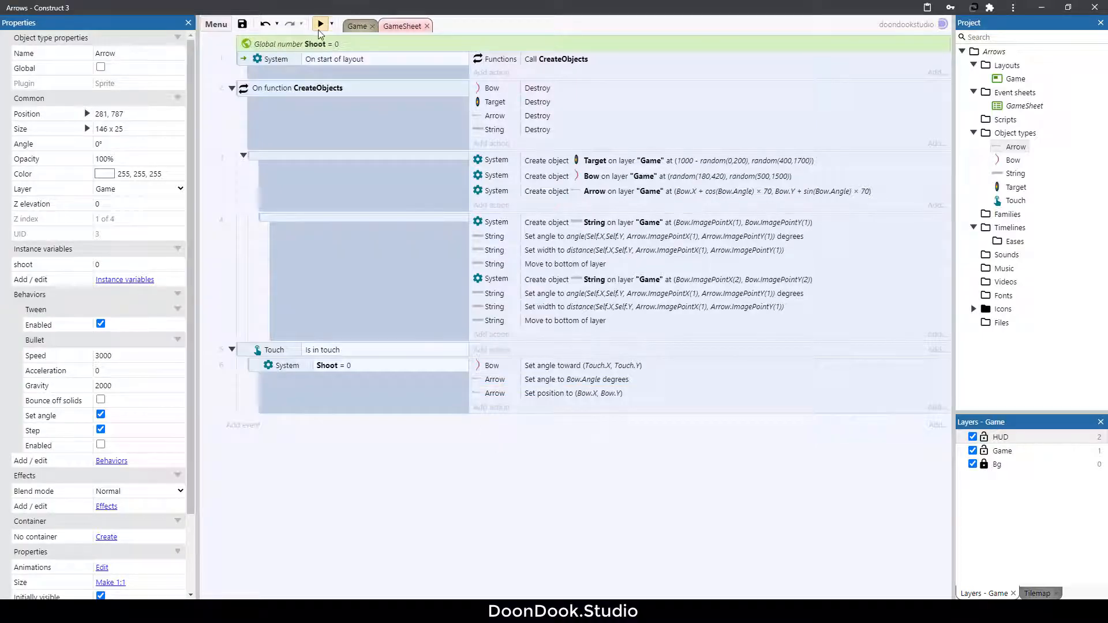
click(319, 23)
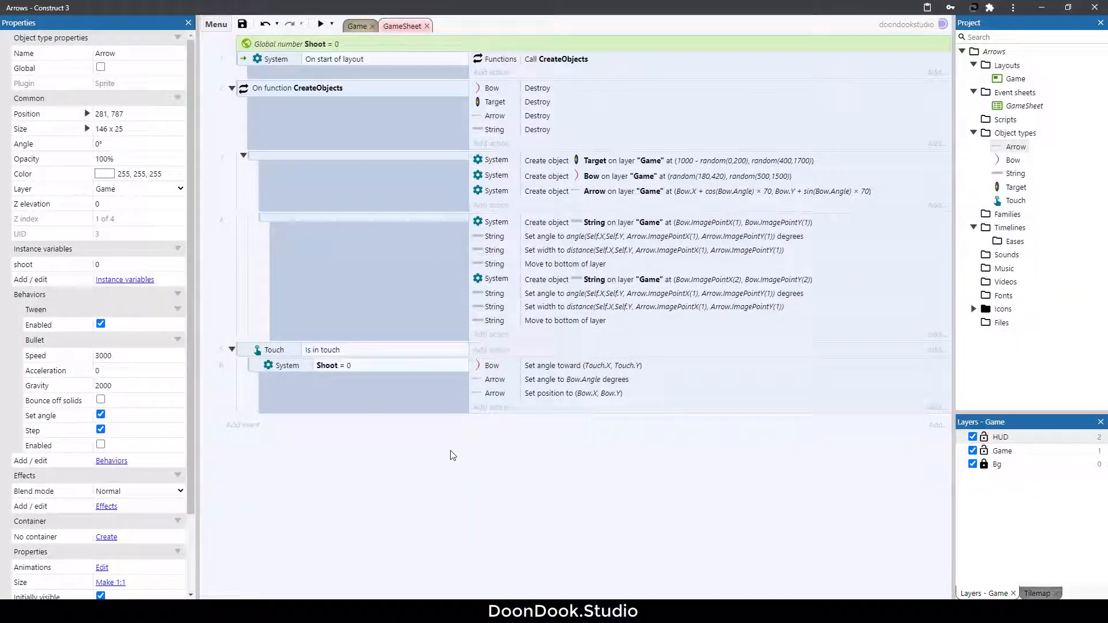
Step: Add a new function named SetStrings to the event sheet
click(661, 235)
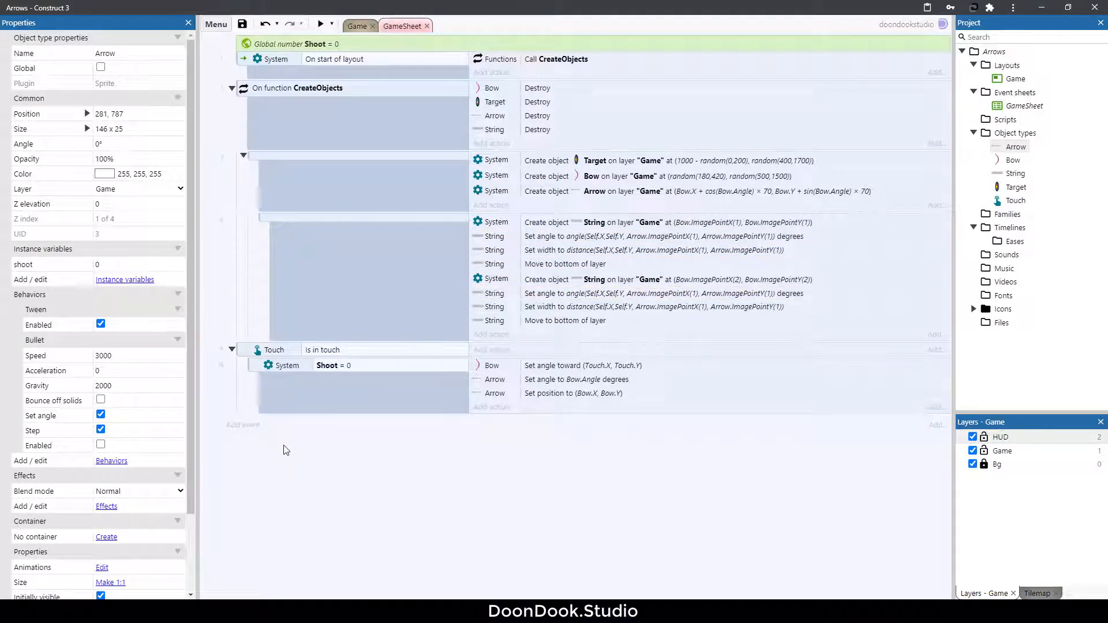
text(SetStrings)
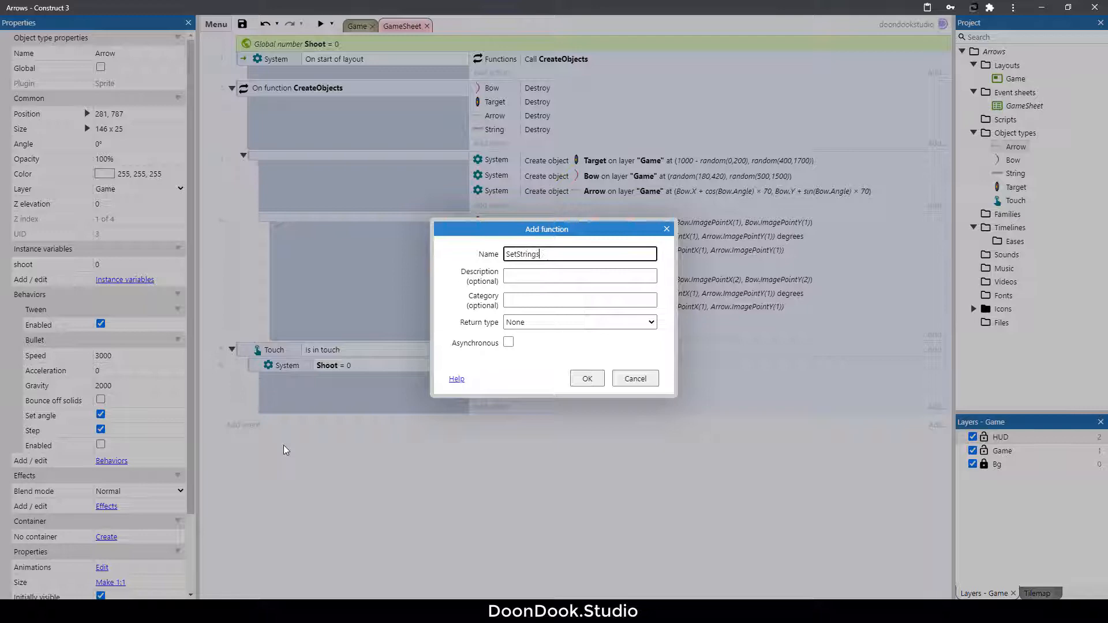
click(587, 378)
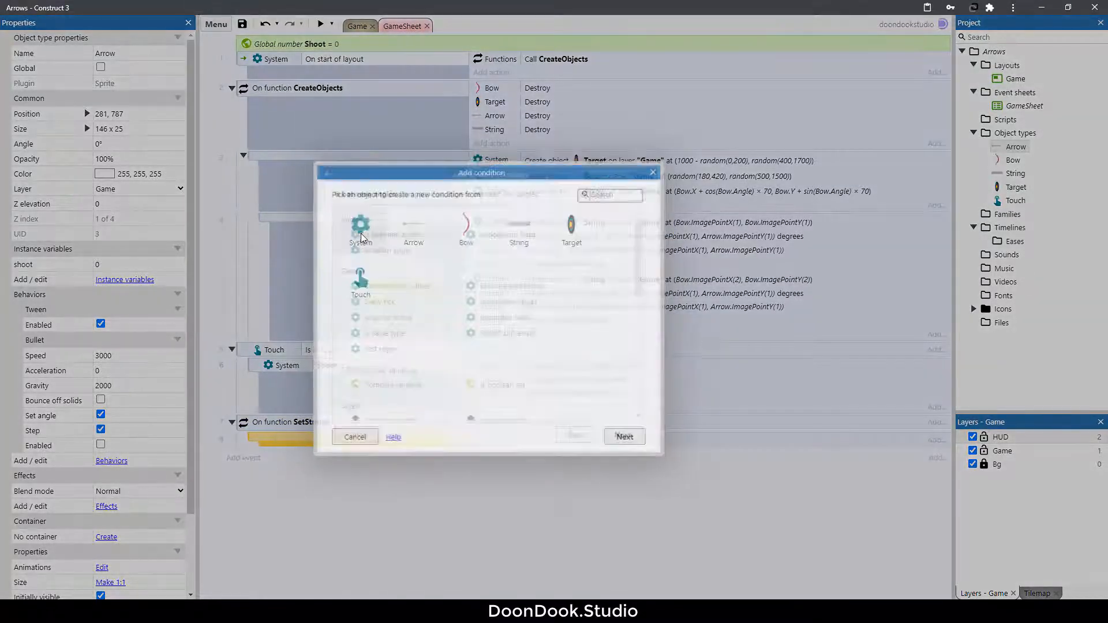
Step: Add sub-events picking String instances 0 and 1 and move the string actions into them
click(360, 226)
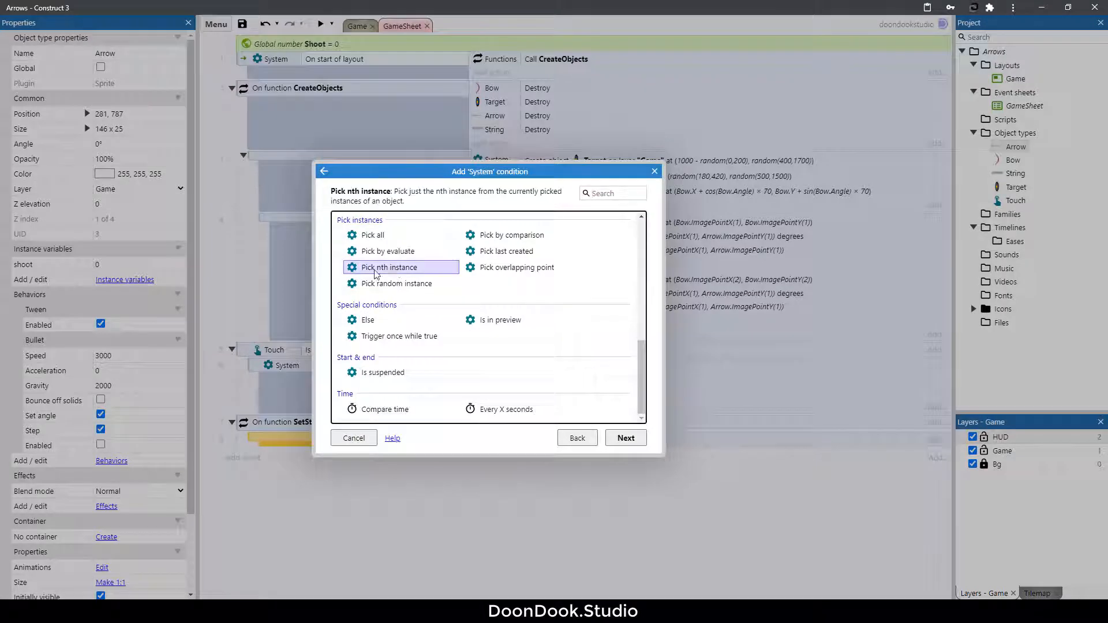
click(625, 438)
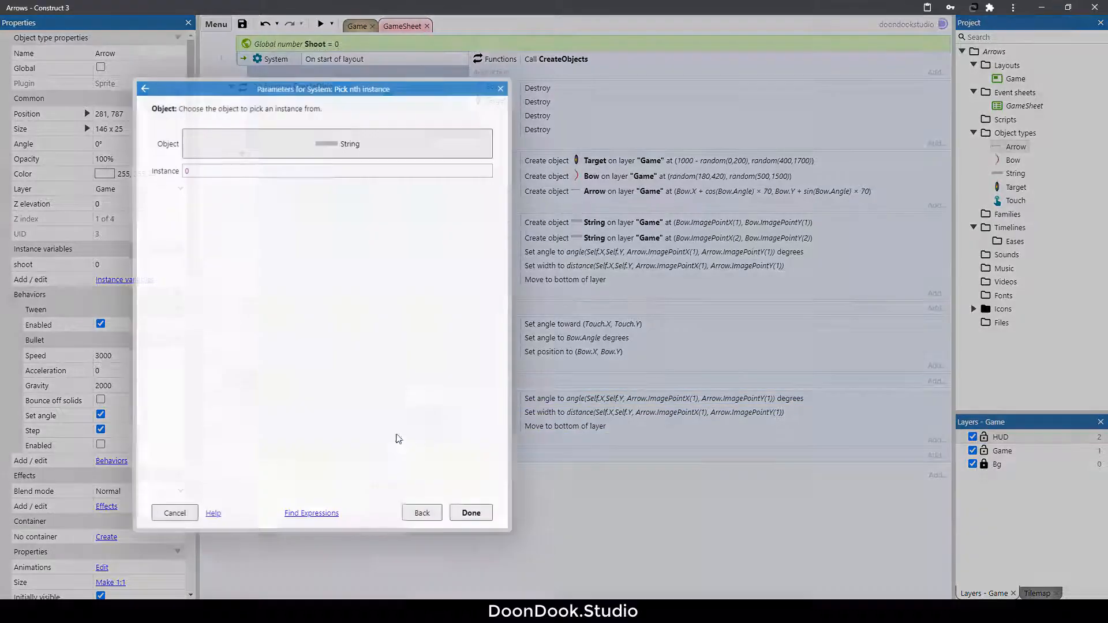
click(337, 170)
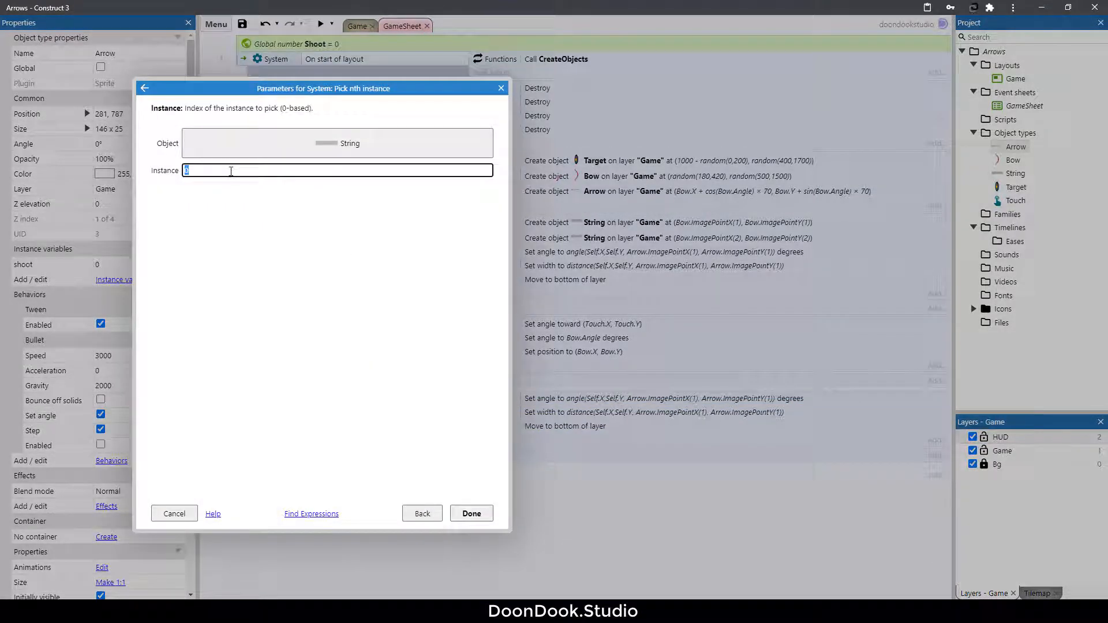
click(471, 513)
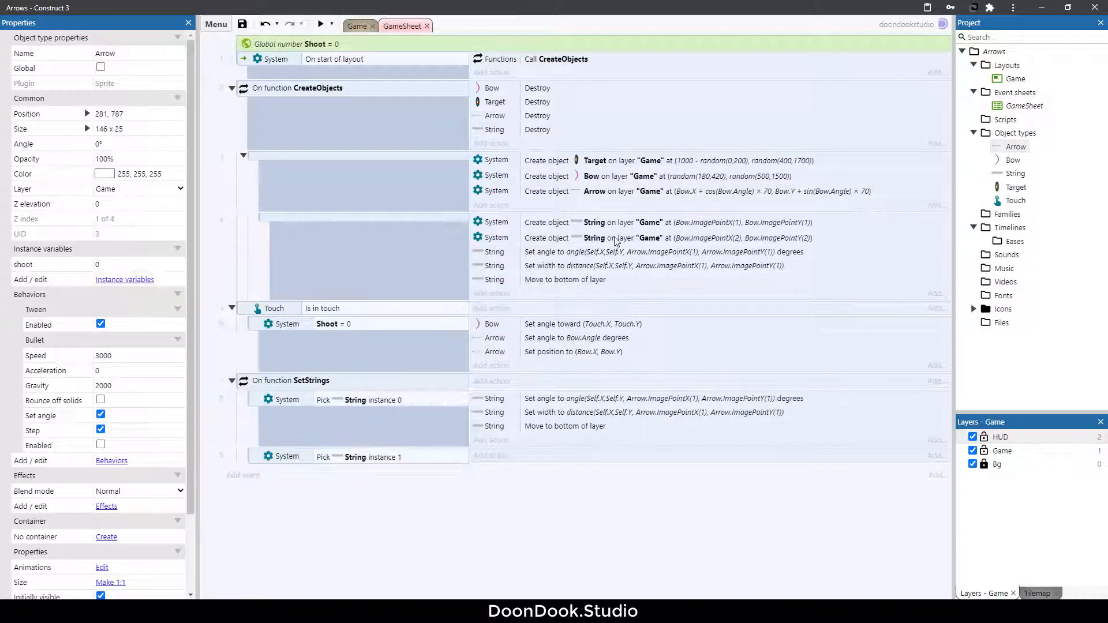
click(636, 265)
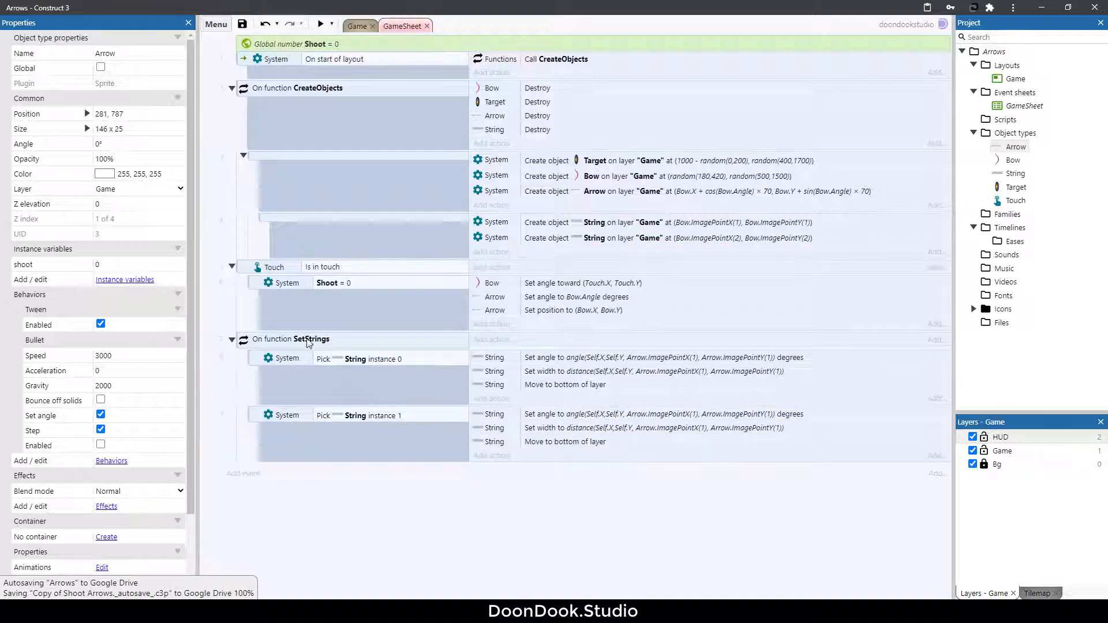
Step: Call SetStrings at the end of CreateObjects and in the touch aiming event, then preview
click(290, 338)
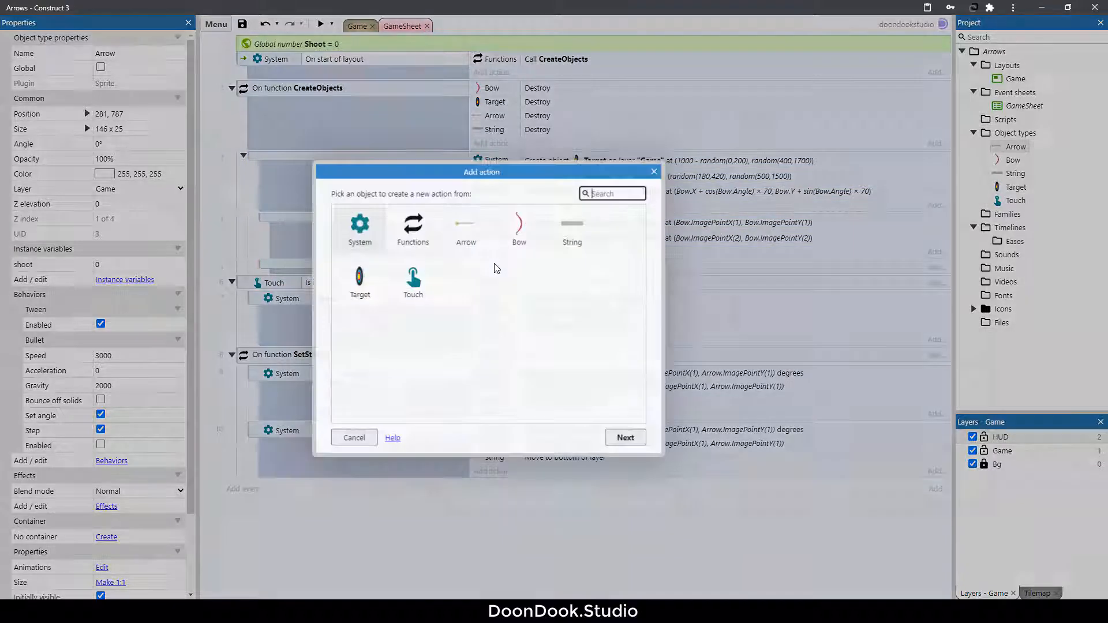
click(412, 226)
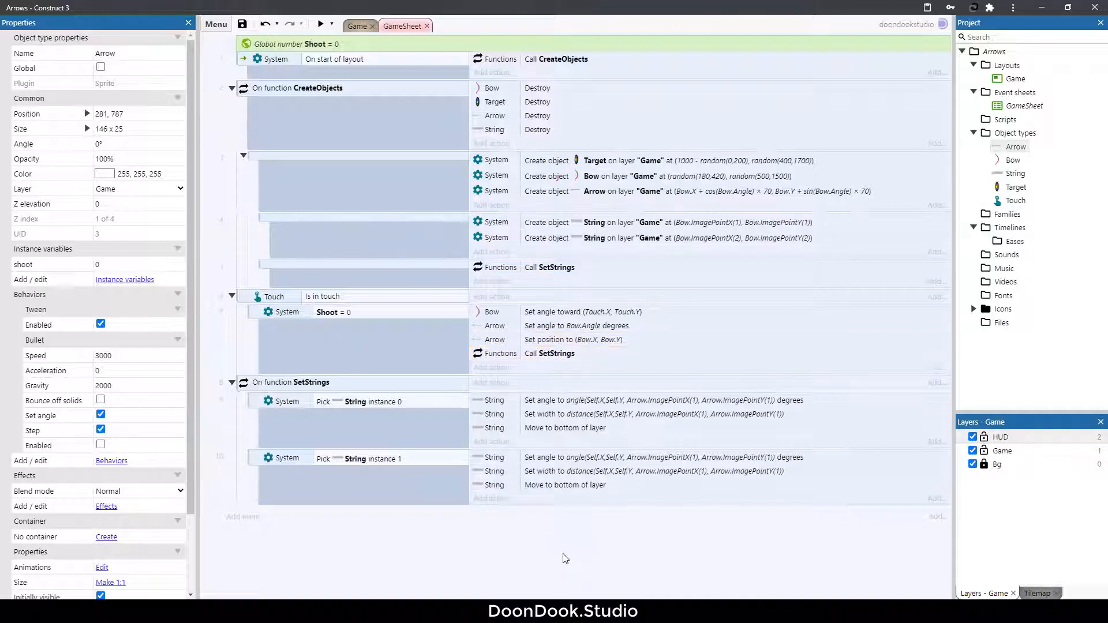
click(320, 23)
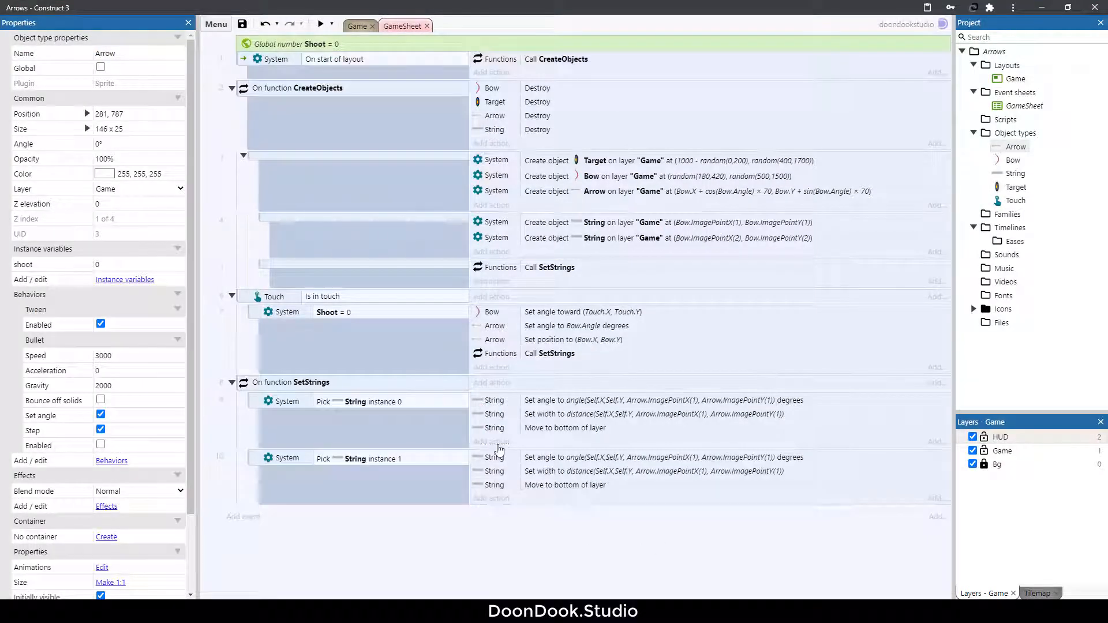
Step: Position String instance 0 at Bow.ImagePointX(1), Bow.ImagePointY(1)
click(499, 442)
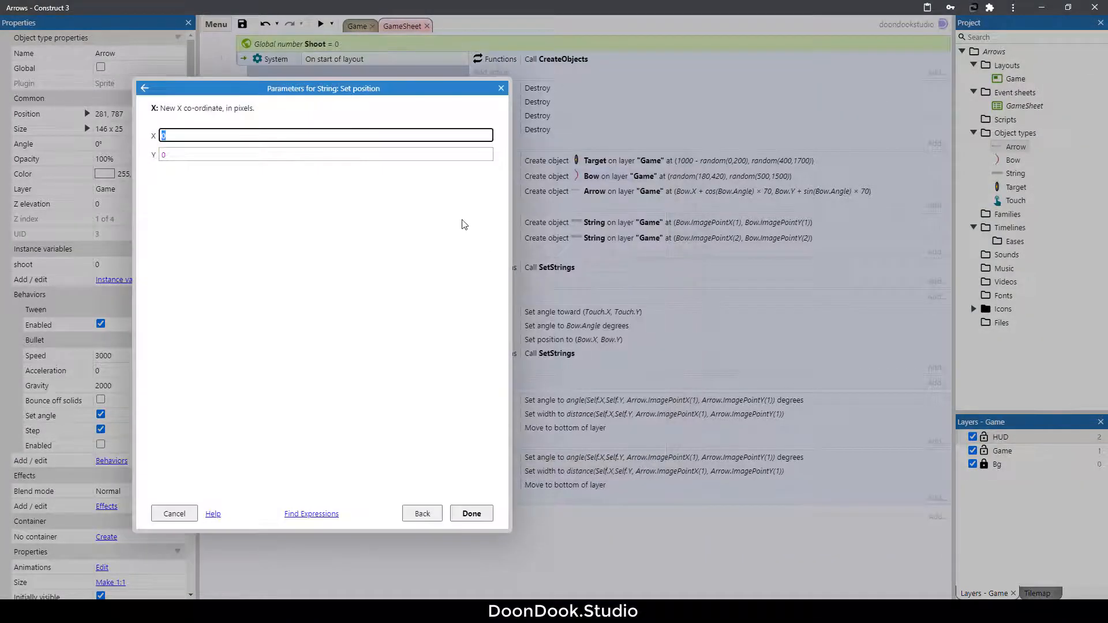
text(bo)
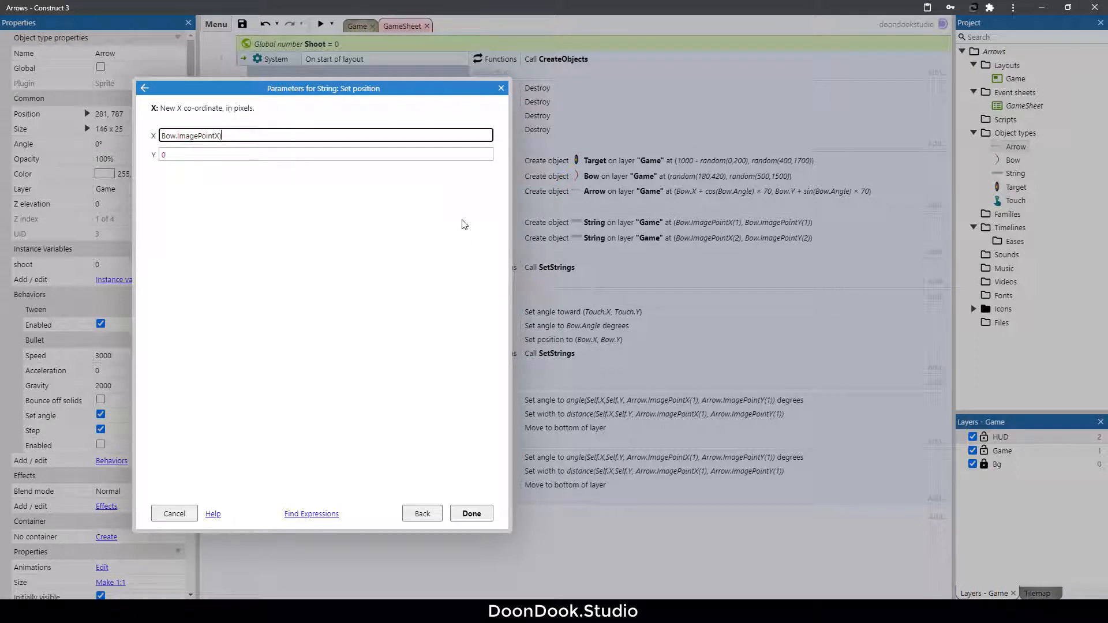
text((1)
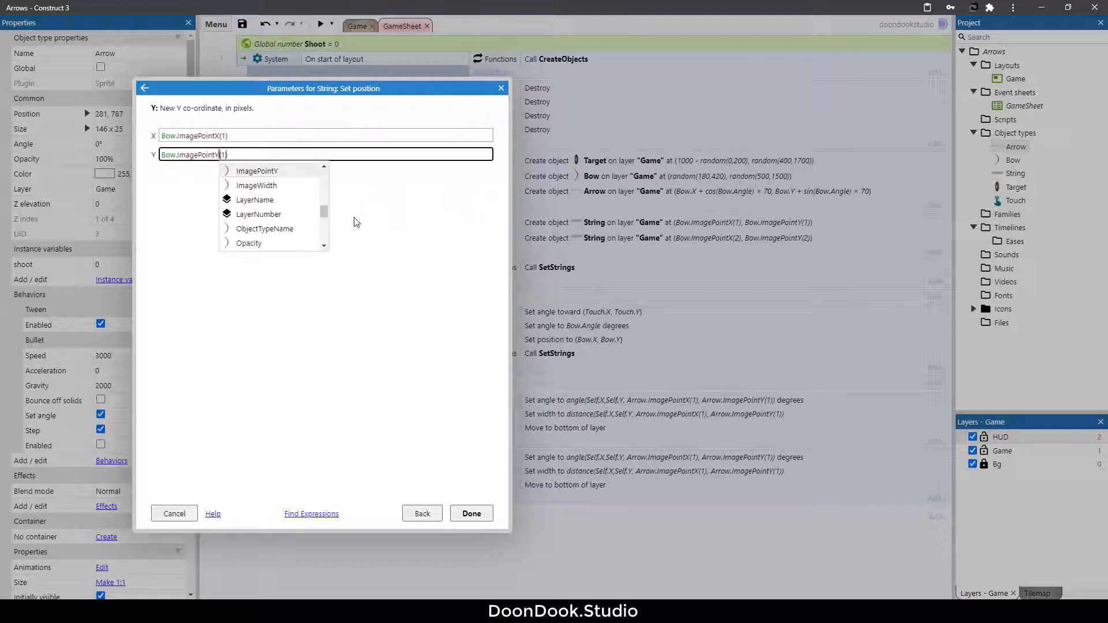
click(471, 513)
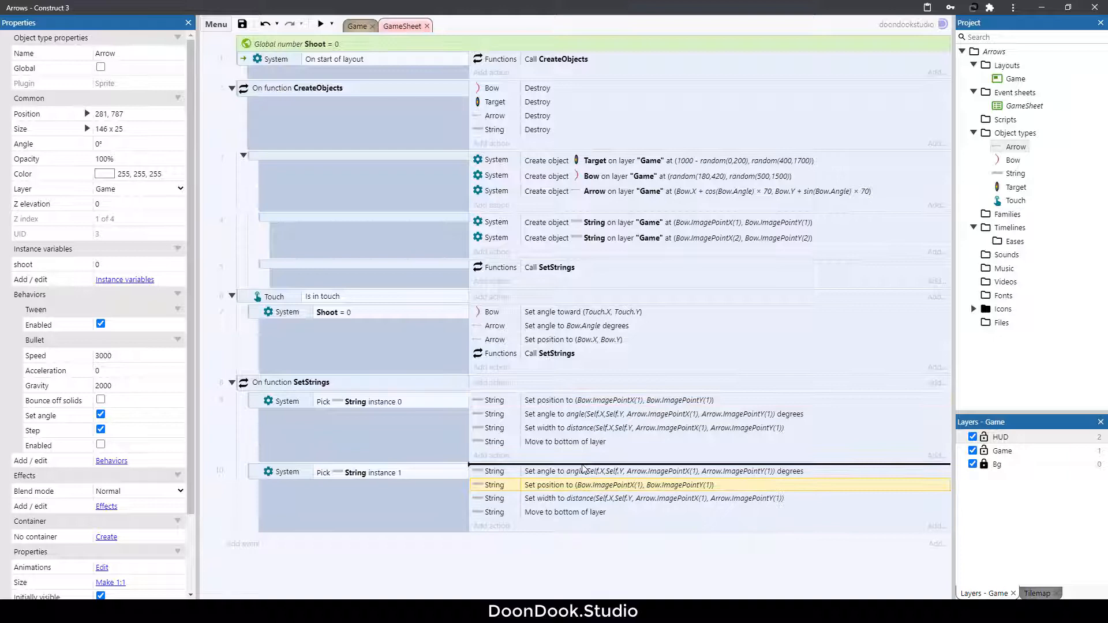
Step: Edit the copied position action for String instance 1 to use image point 2, then preview
double_click(616, 485)
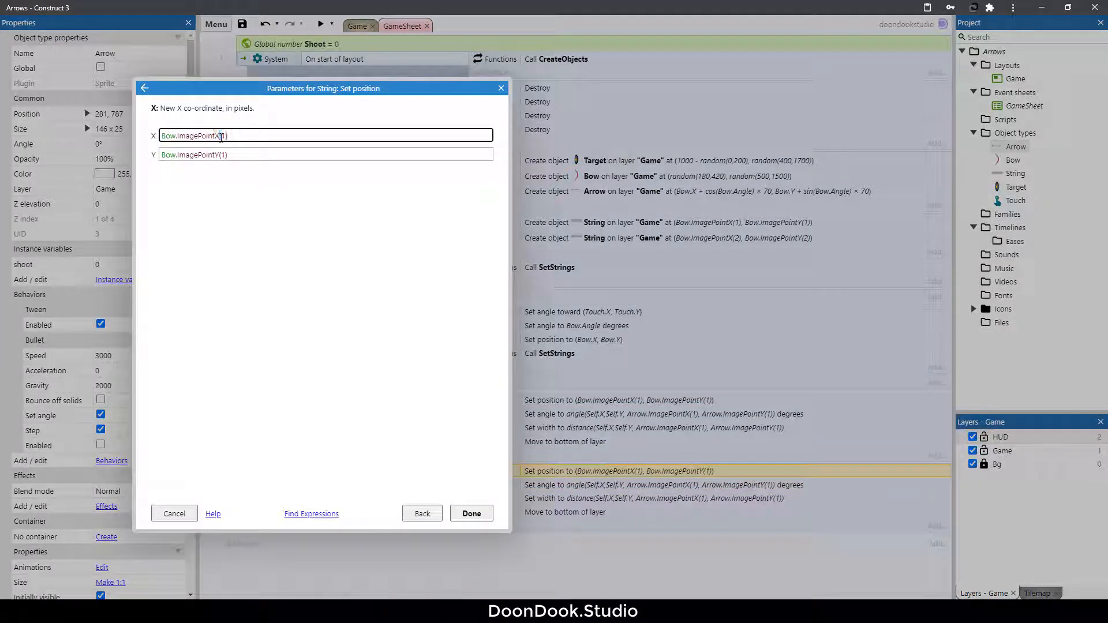
click(324, 153)
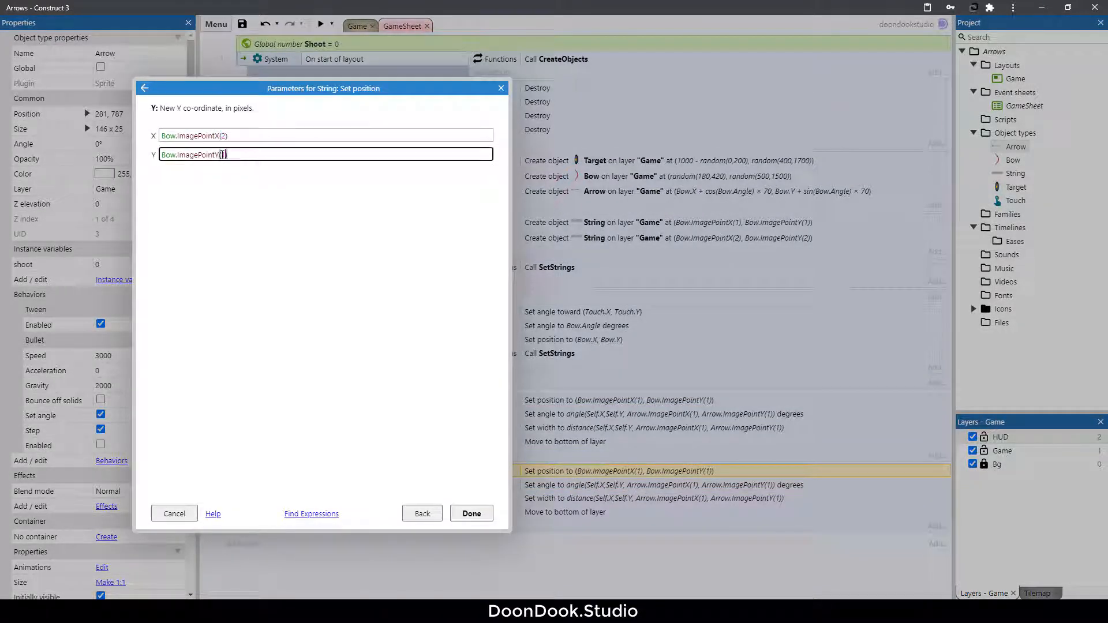
click(471, 513)
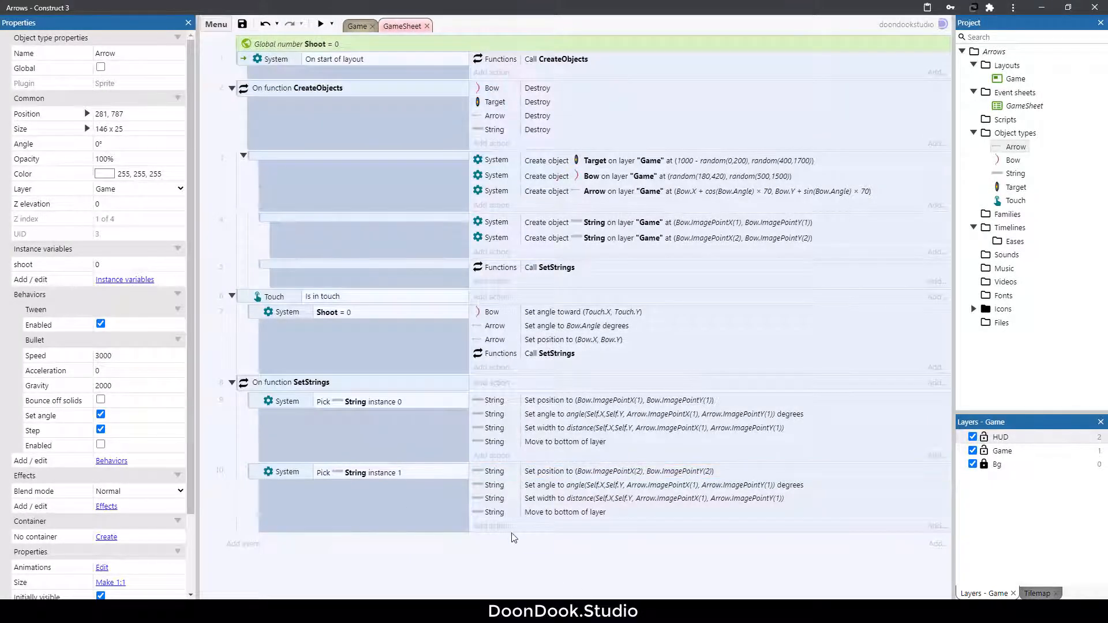
click(321, 23)
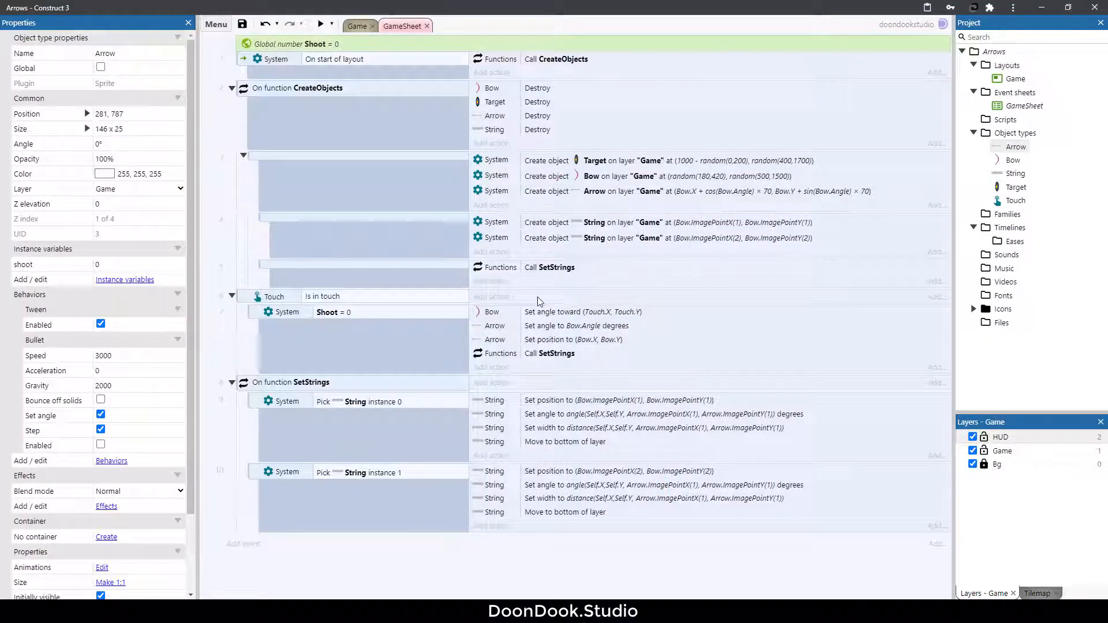
mouse_move(447, 296)
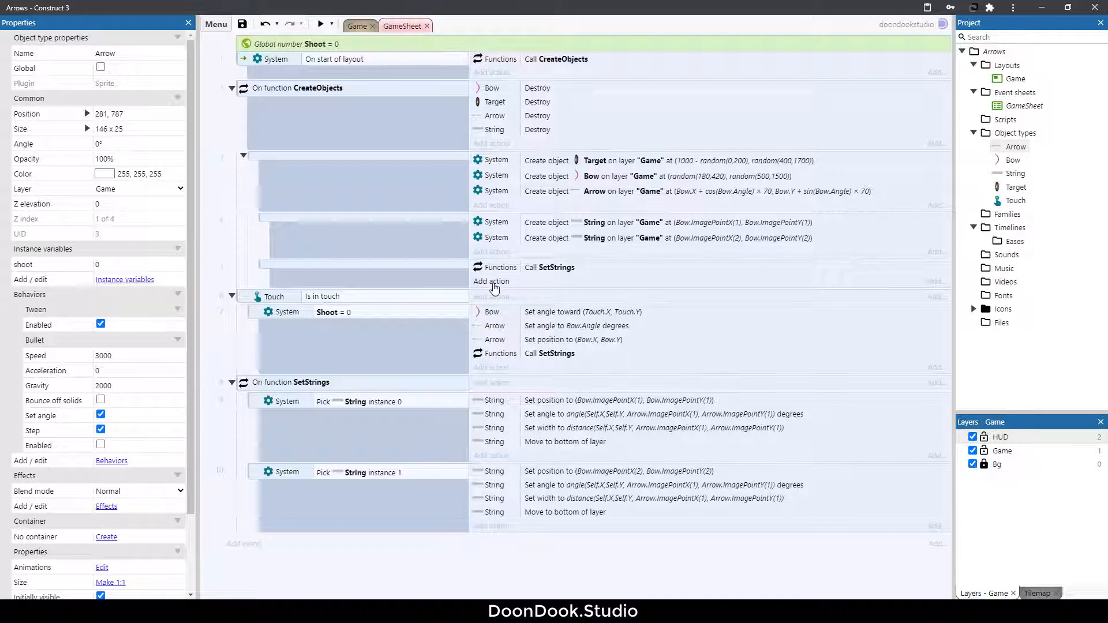
Step: Insert a System Wait of 0 seconds before the SetStrings call in CreateObjects
click(491, 282)
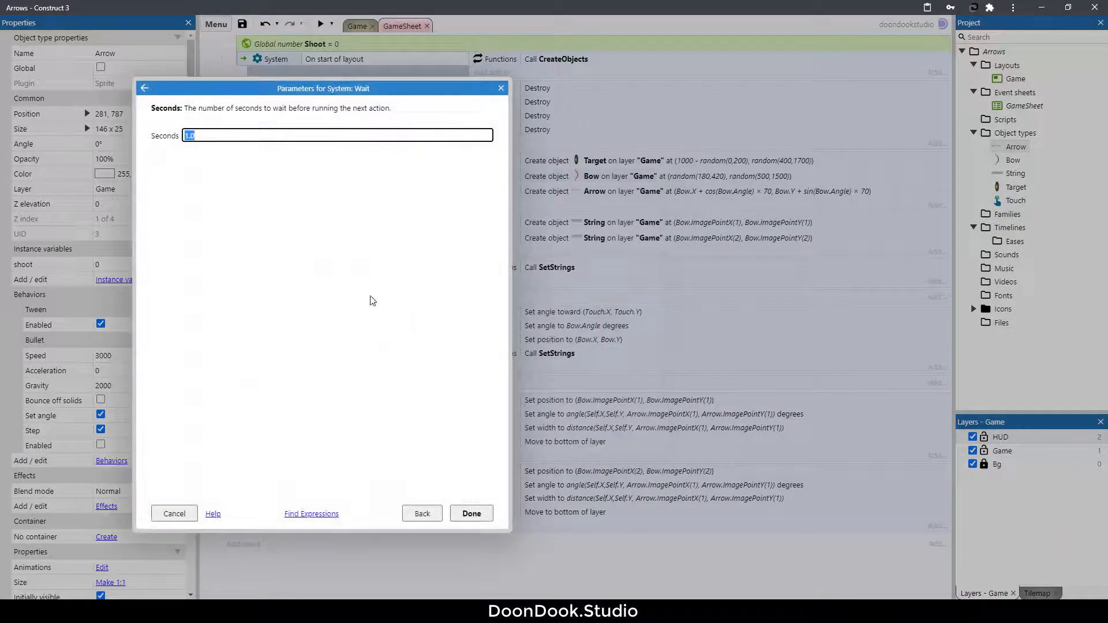
click(471, 512)
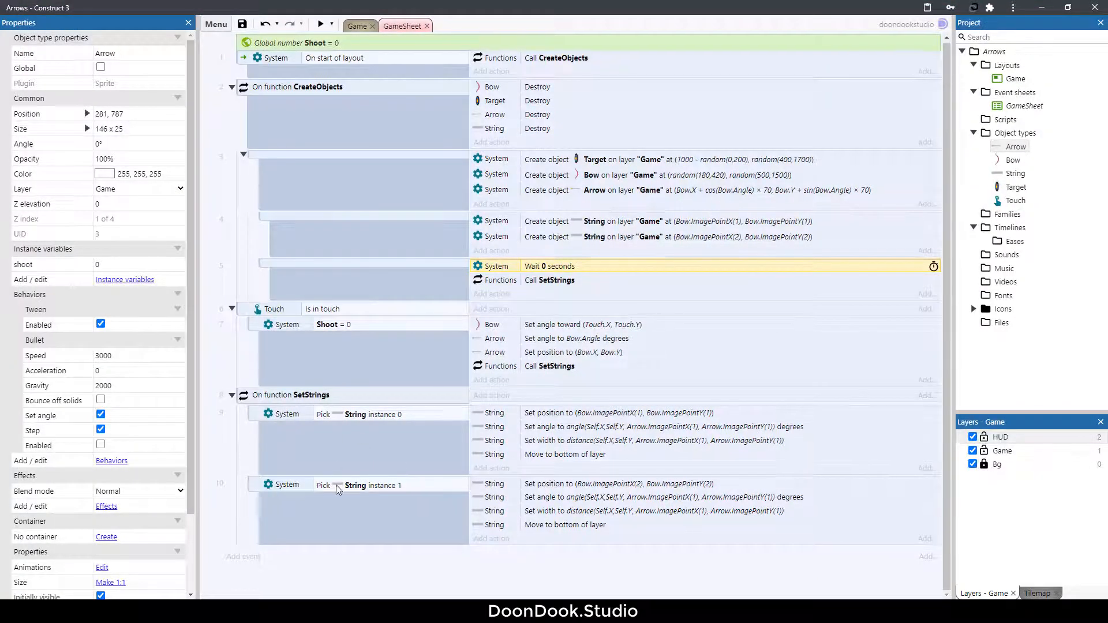
Step: Check the arrow's Bullet Enabled property and start a new top-level event's condition
click(1014, 146)
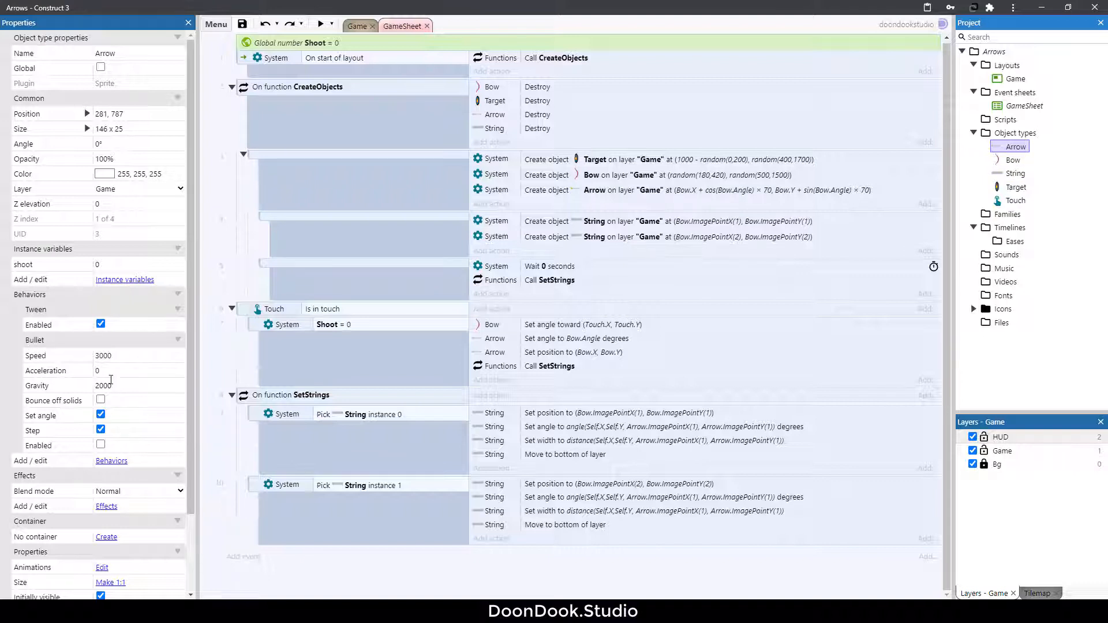
click(39, 445)
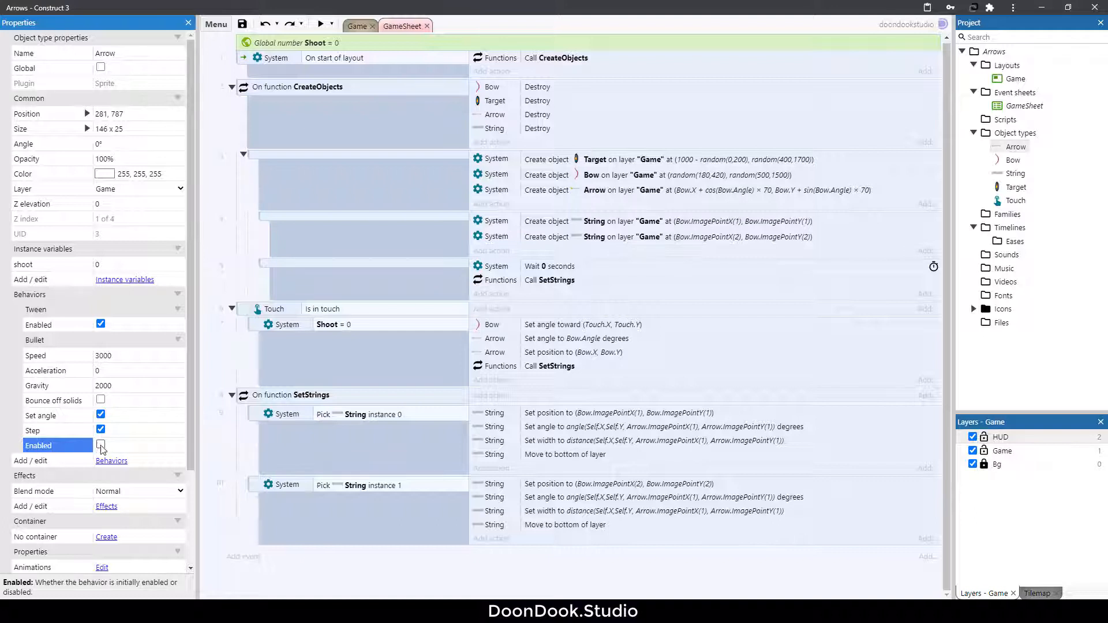
click(100, 445)
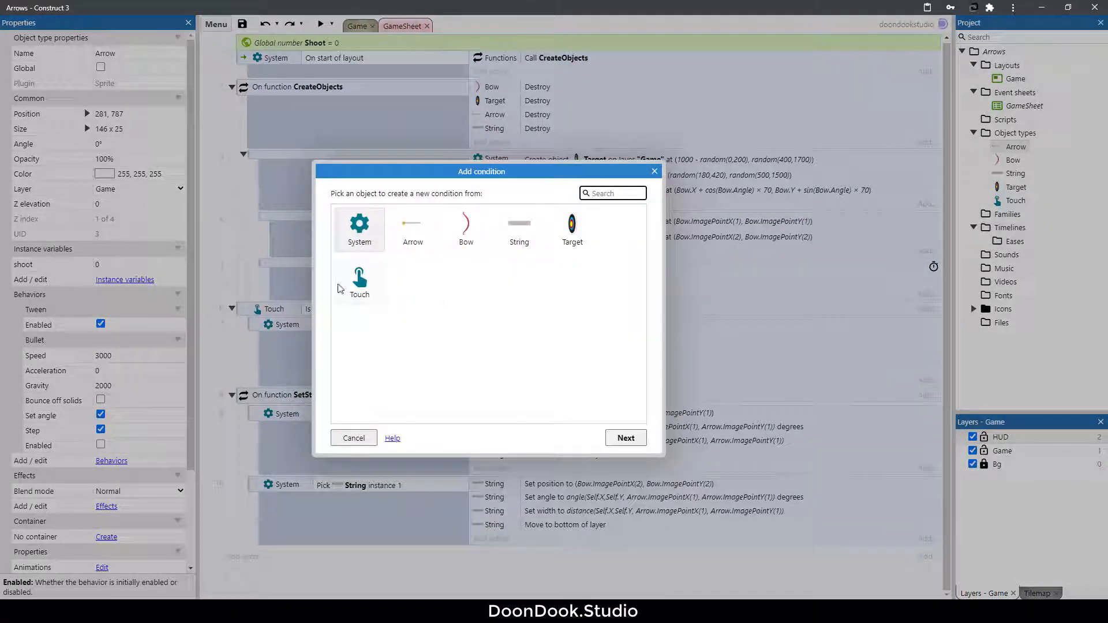
Step: Add an On any touch end event that sets Shoot to 1
click(353, 438)
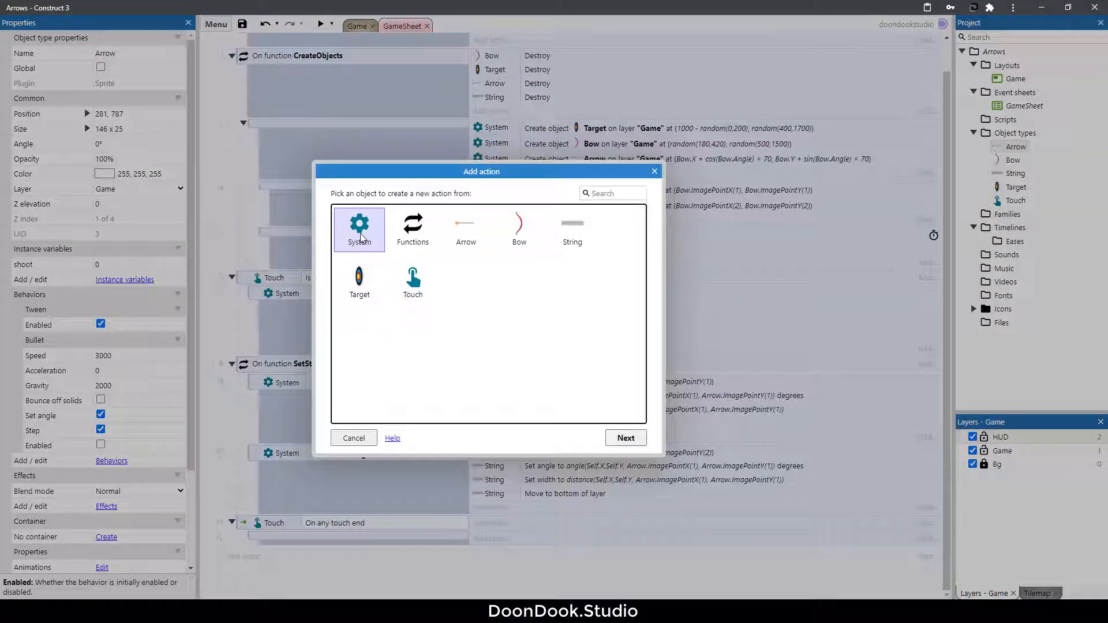
click(624, 438)
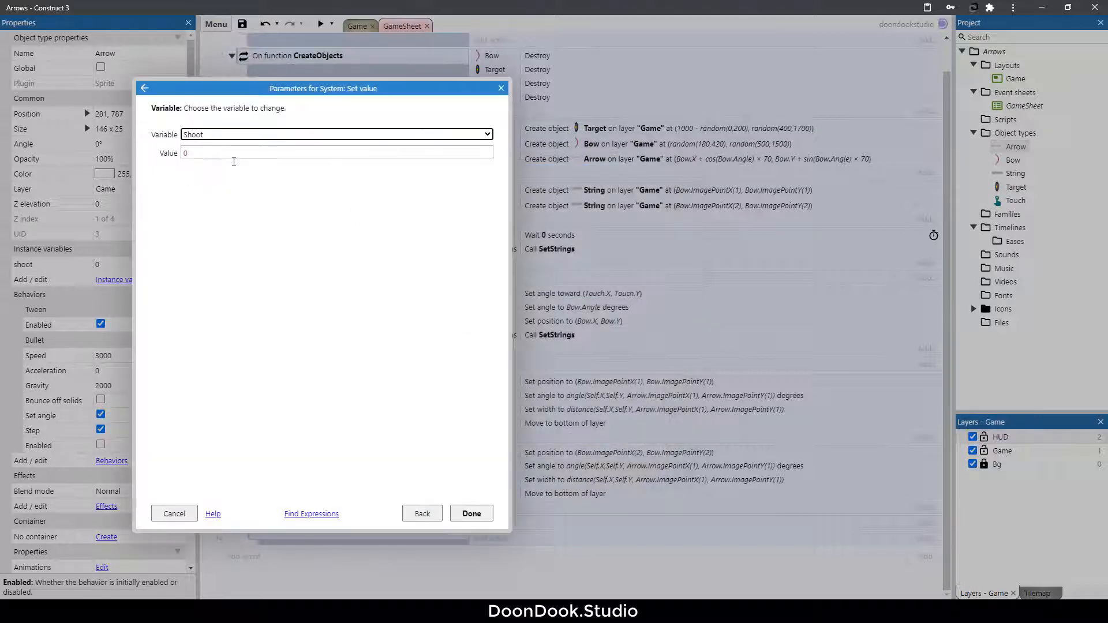
click(470, 513)
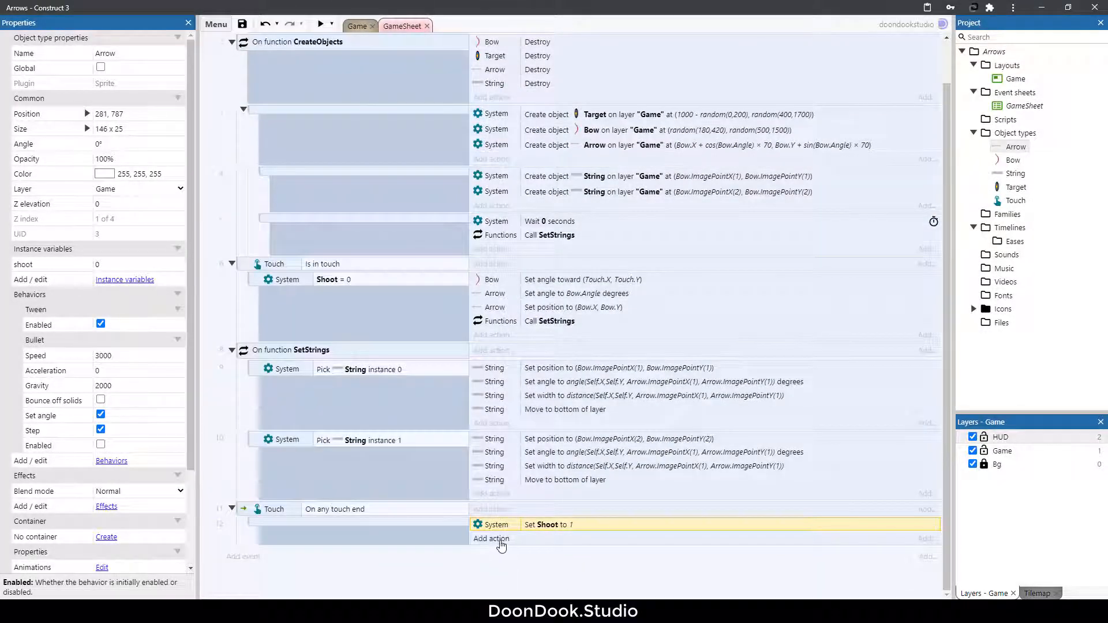
Step: Enable the Arrow's Bullet and set its angle of motion to Self.Angle, then preview
click(490, 539)
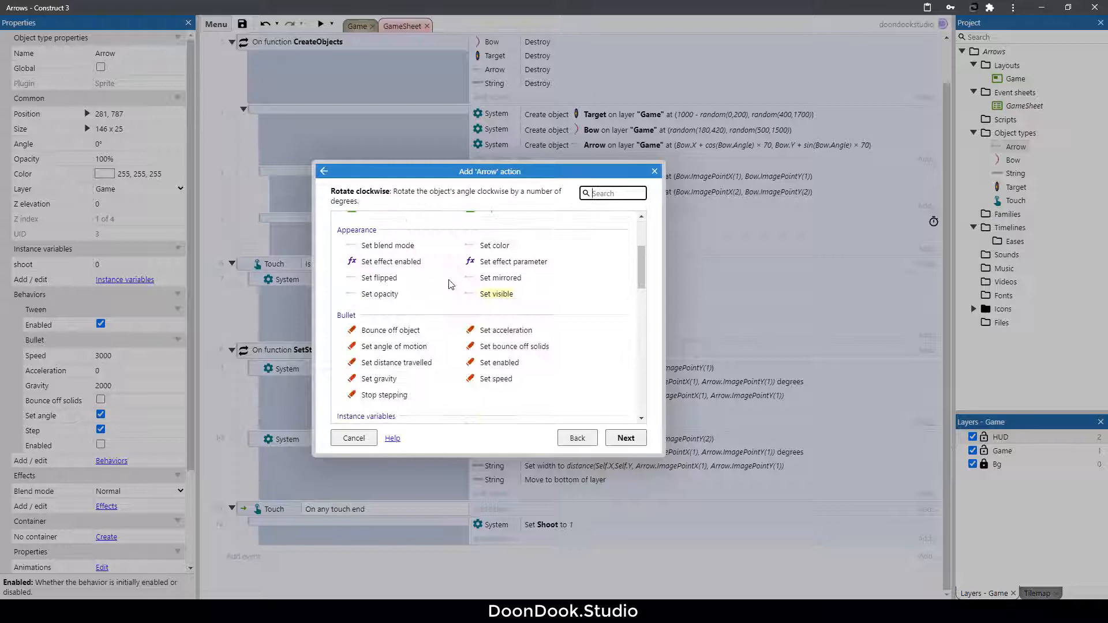
click(499, 362)
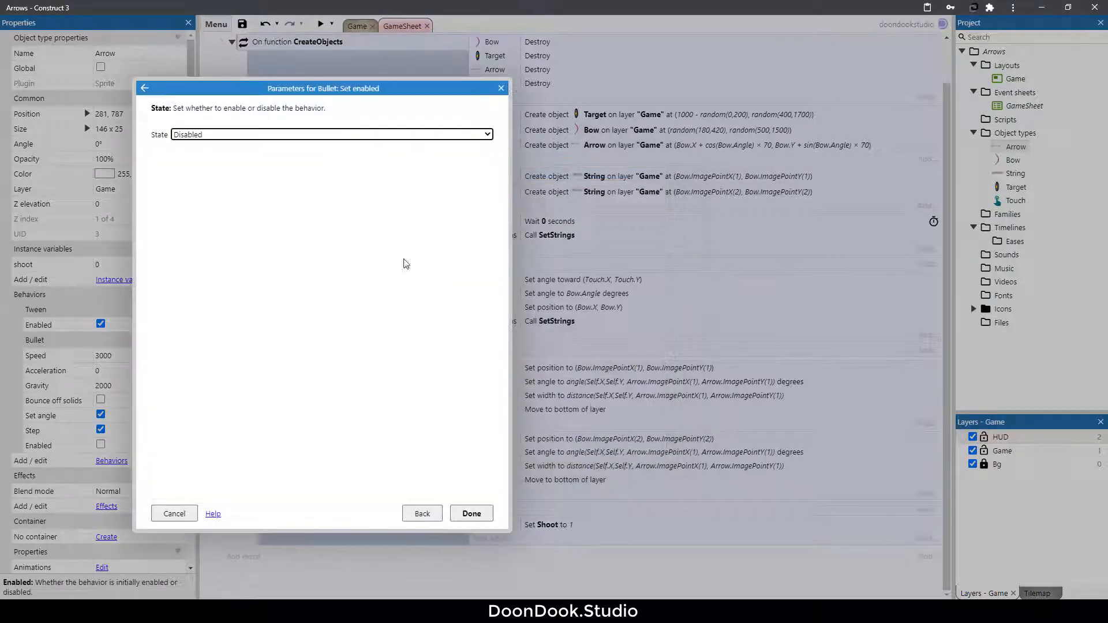
click(470, 512)
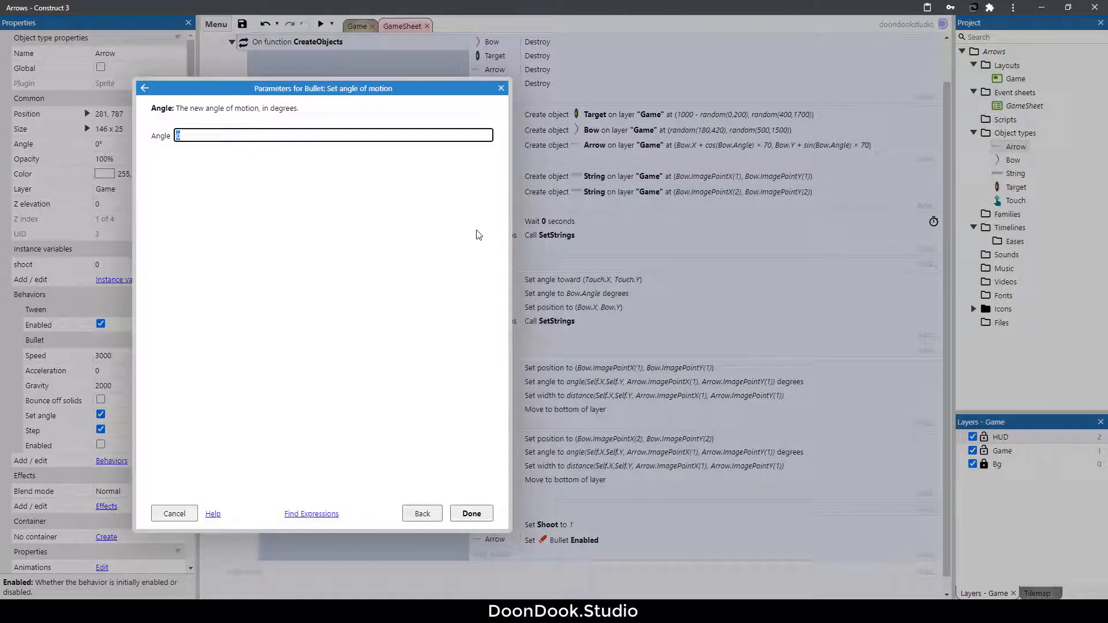
click(471, 513)
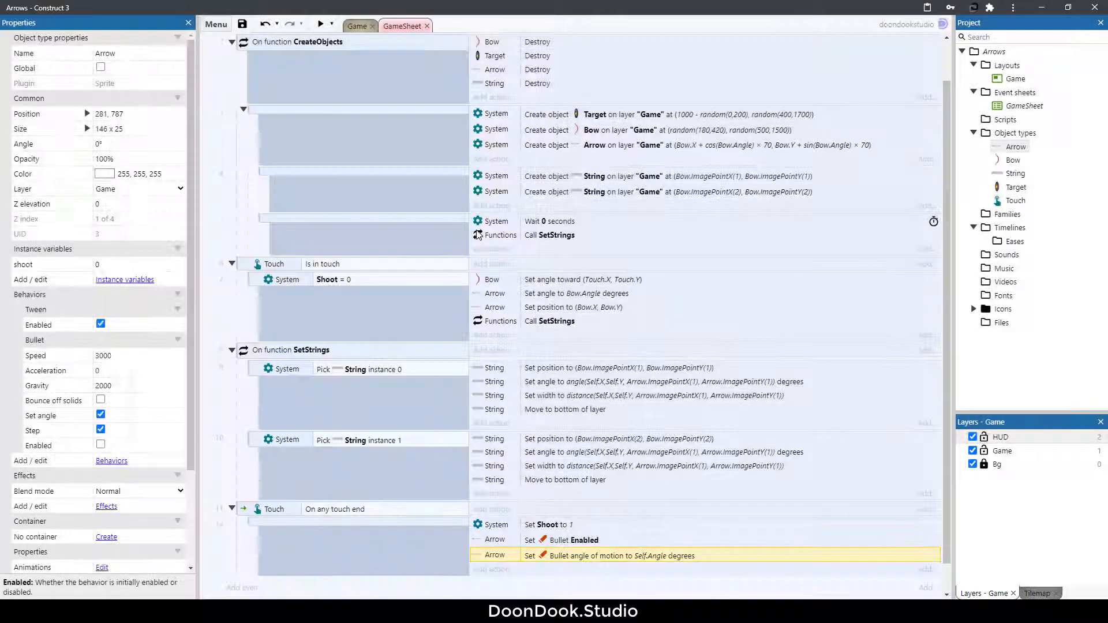
click(320, 23)
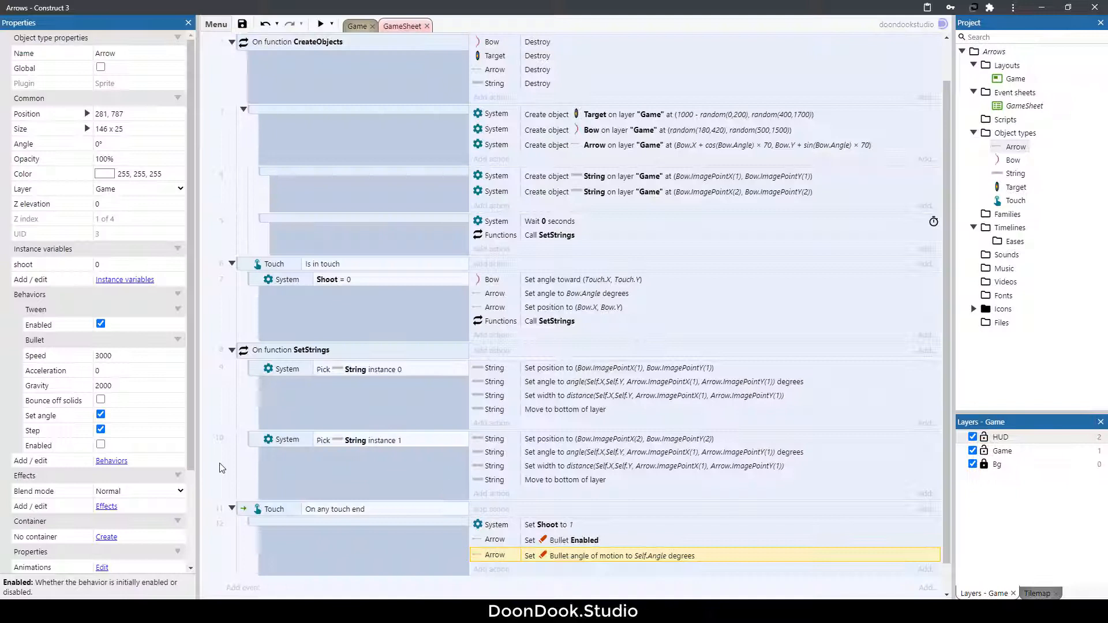
Step: Add a sub-event under On any touch end picking String instance 0
scroll(down, 3)
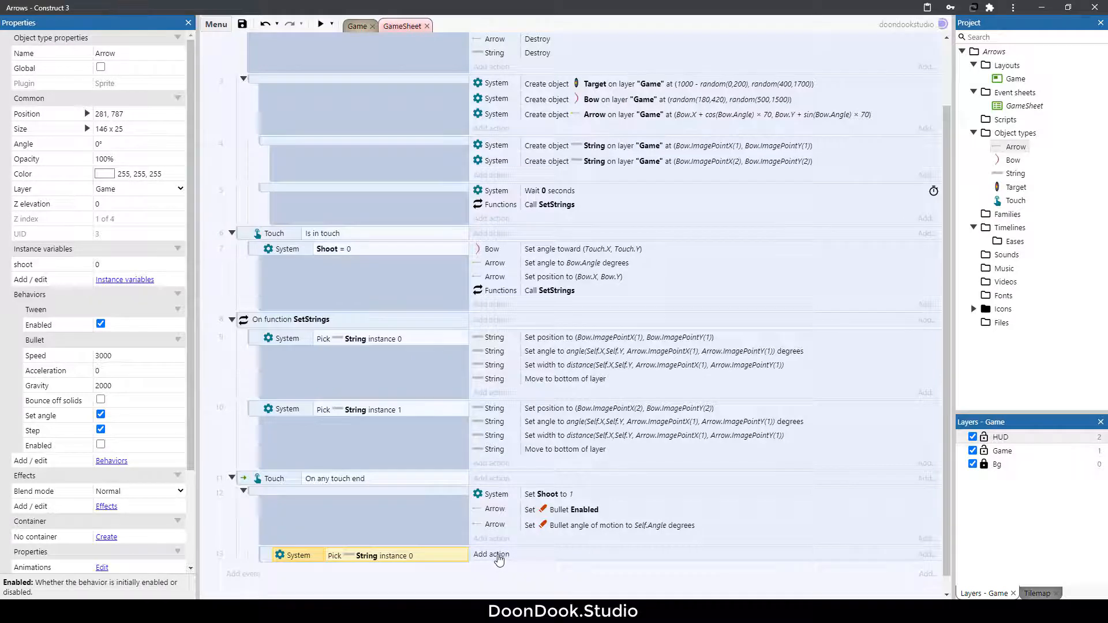
Step: Give String instance 0 a Set angle action of Bow.Angle + 90 under touch end
click(491, 554)
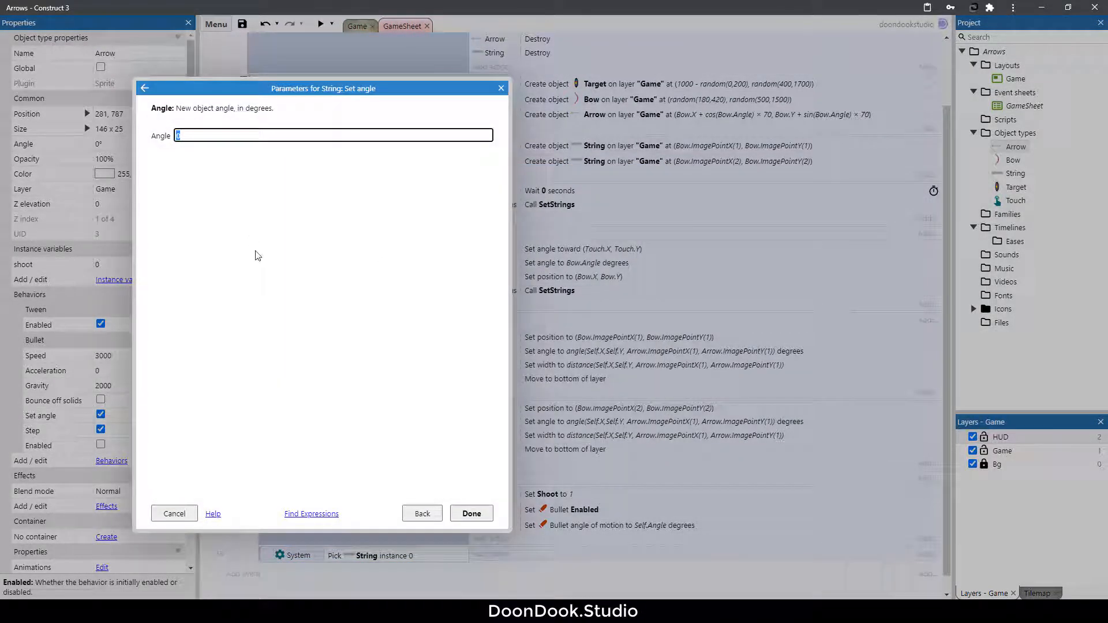
text(Bow.Angle + 9)
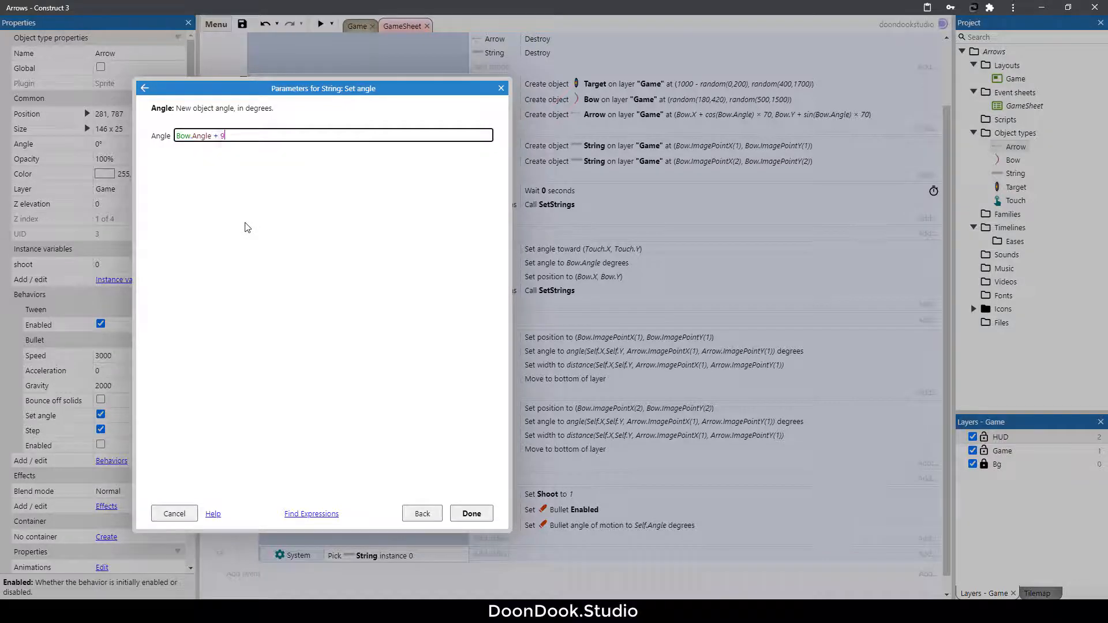
click(471, 512)
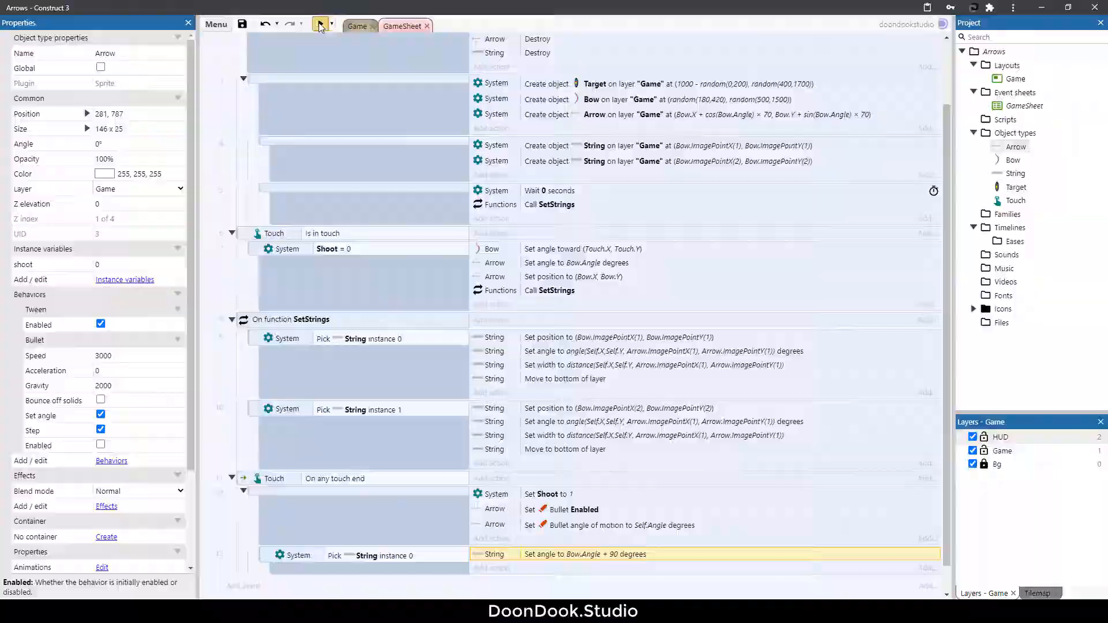
Step: Duplicate the action for String instance 1 and change its angle to Bow.Angle - 90
click(319, 23)
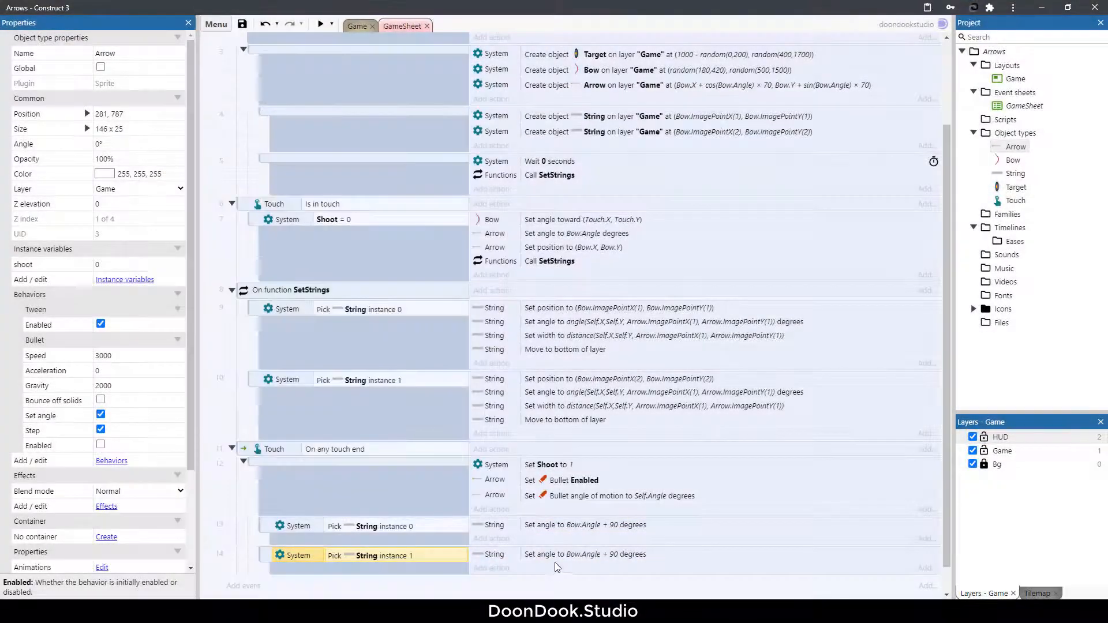
double_click(585, 554)
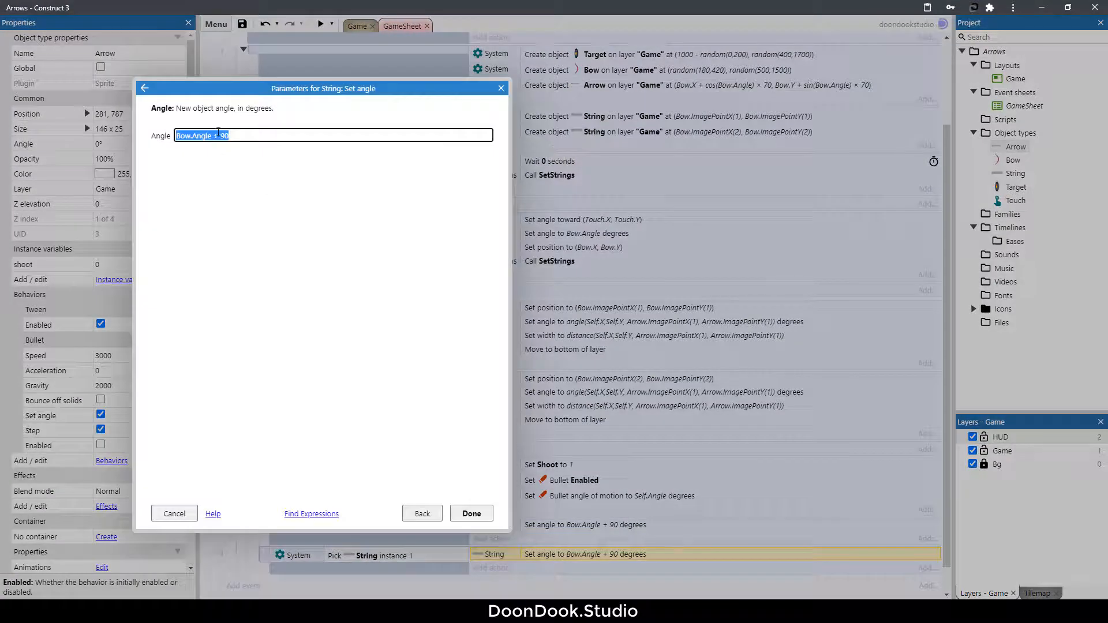
text(Bow.Angle - 90)
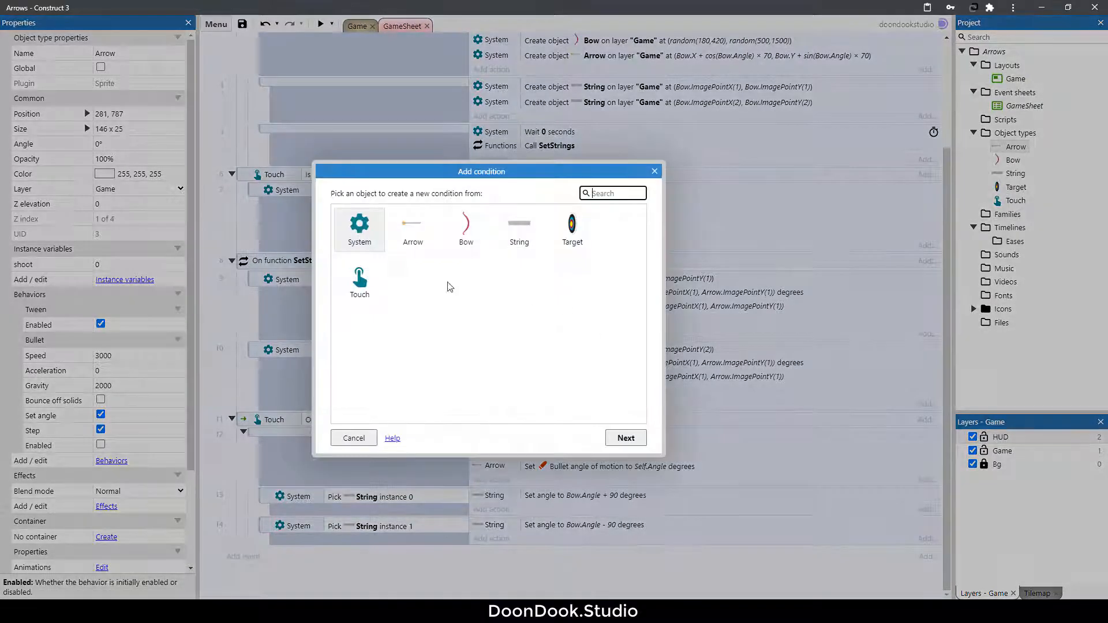
Step: Add an Arrow On collision with Target event that disables Bullet and sets animation frame 1
click(412, 225)
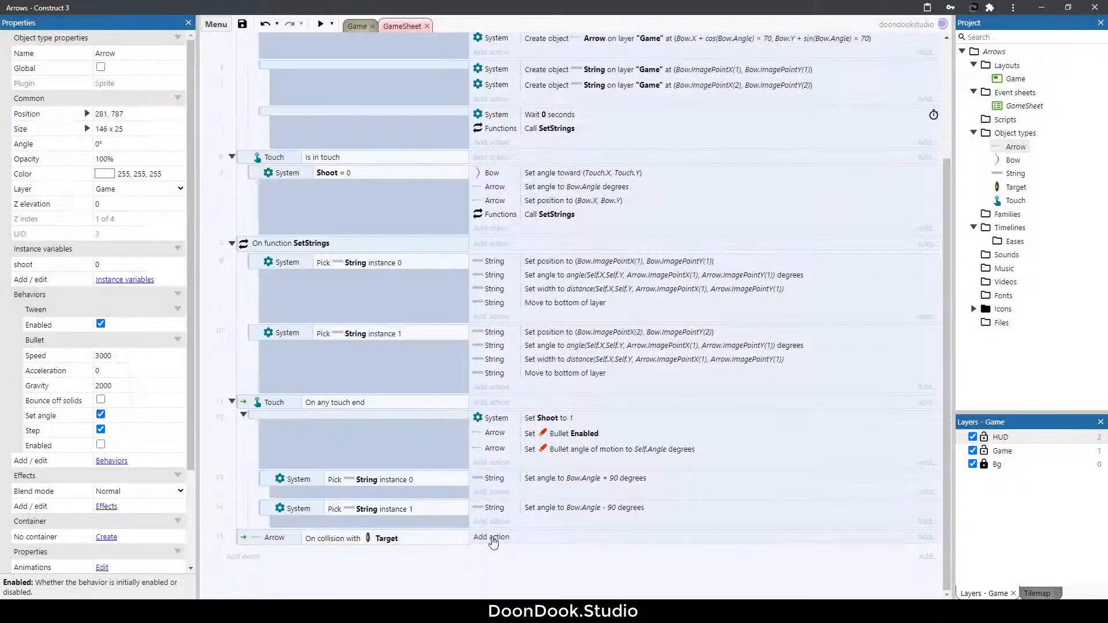
click(492, 537)
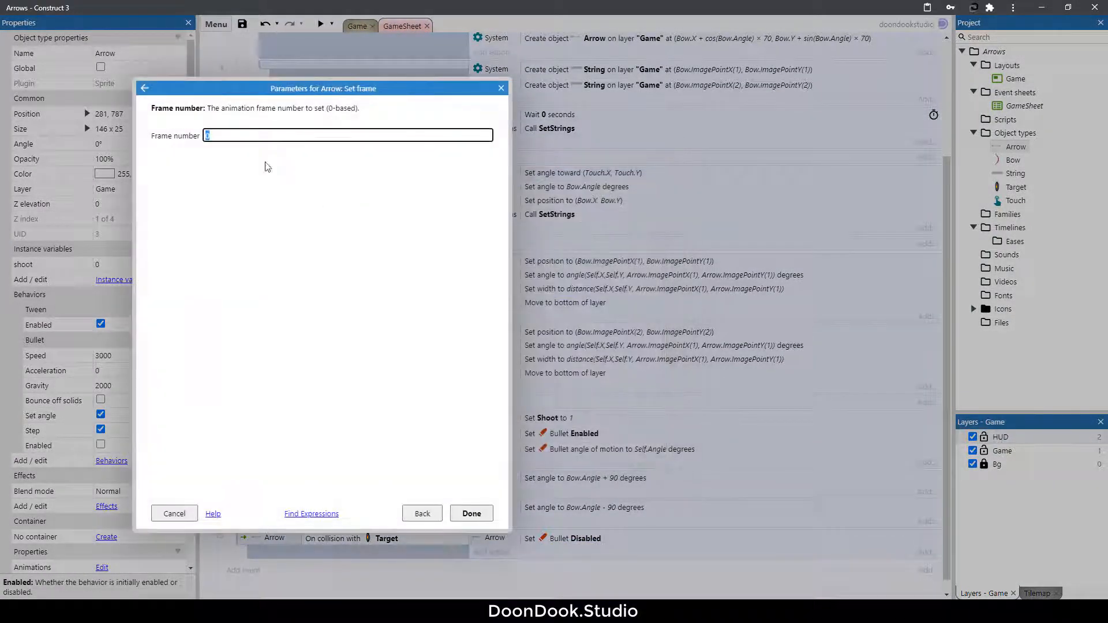
click(470, 513)
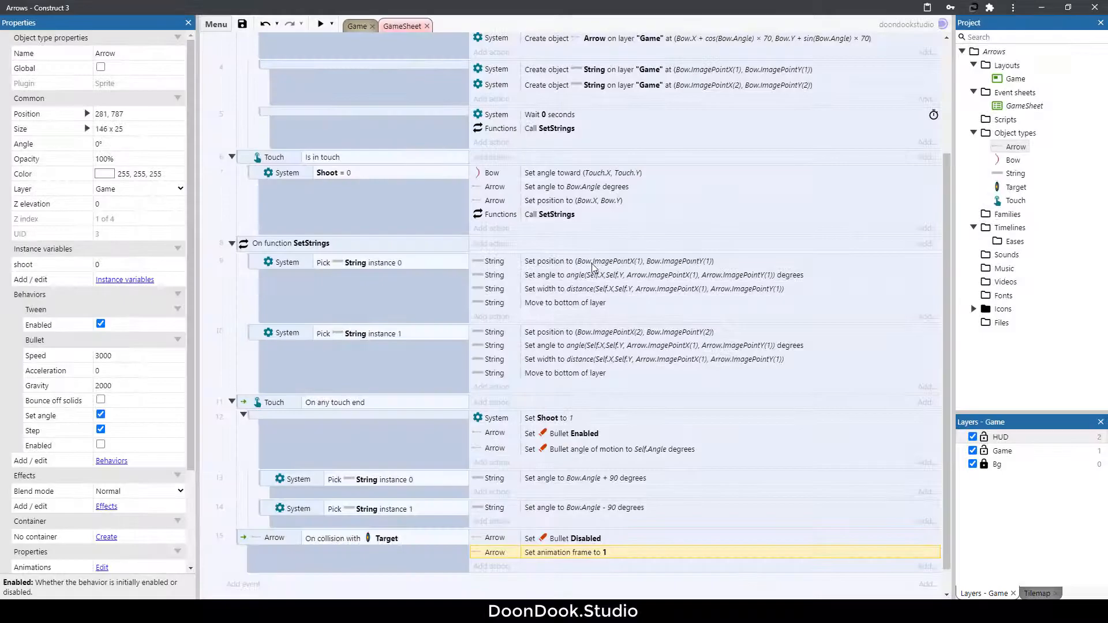
click(320, 23)
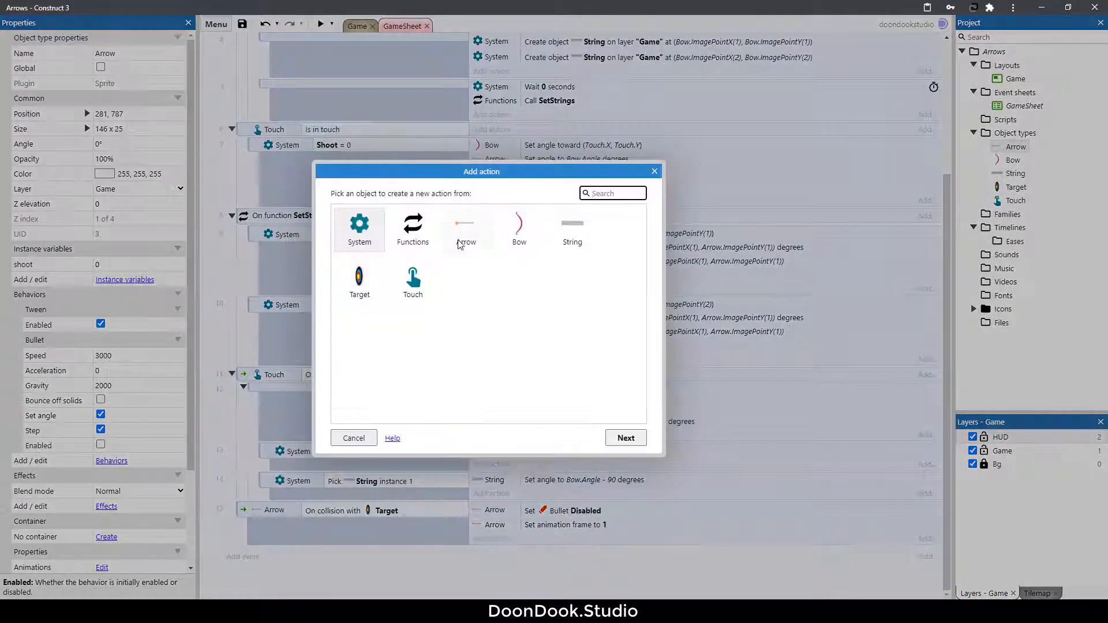
Step: Add an Arrow Set position action at Target.X with Y starting as clamp(Arrow.Y, ..
click(465, 225)
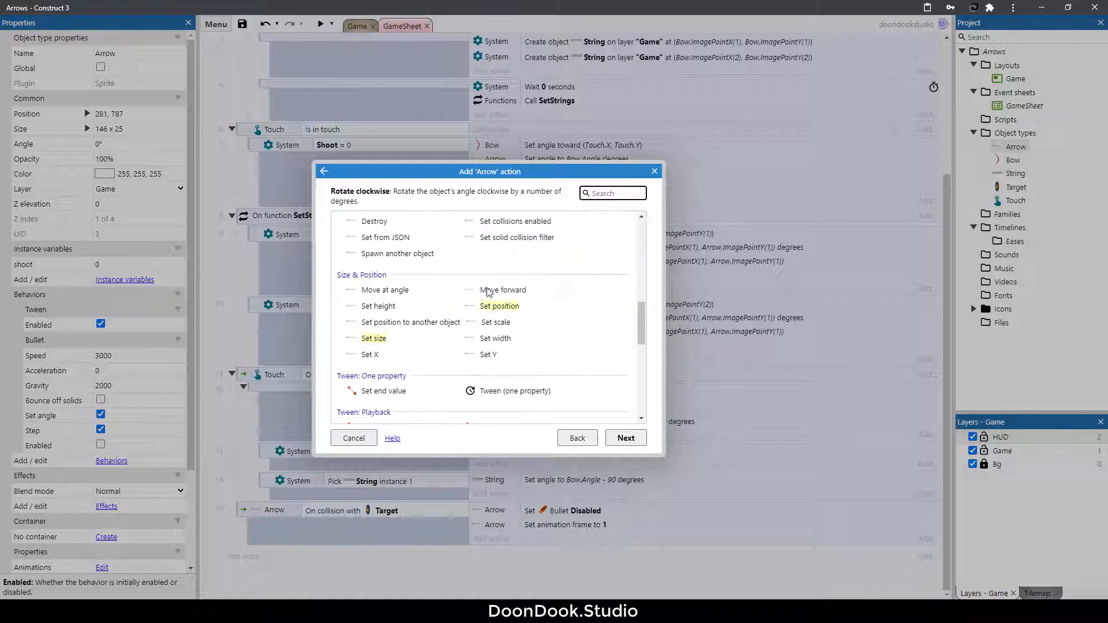
click(498, 305)
text(Target.X)
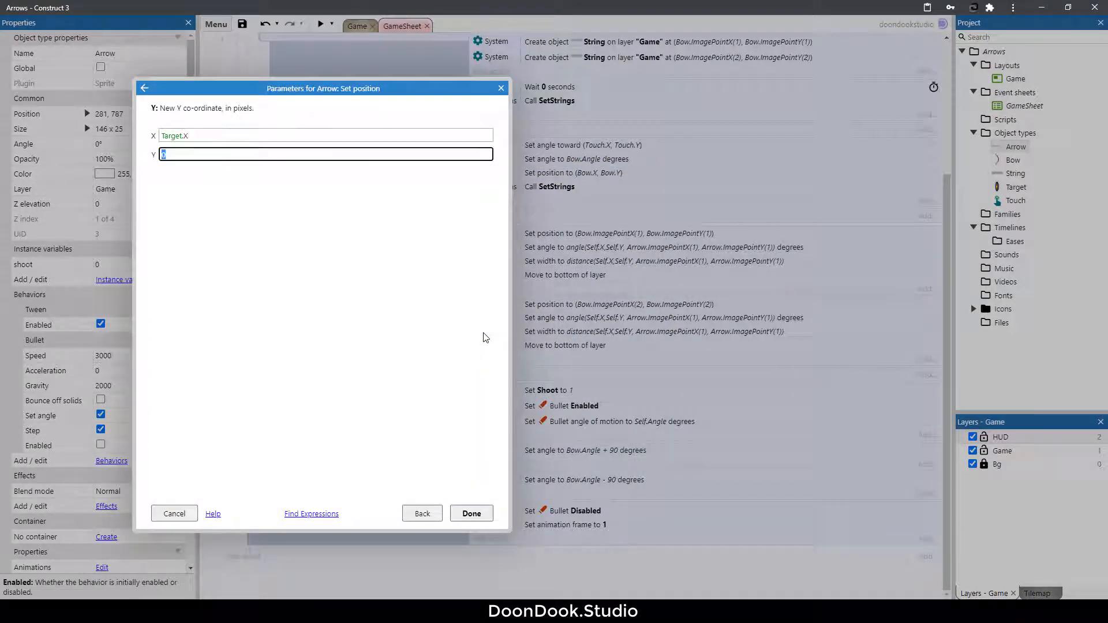
text(clamp()
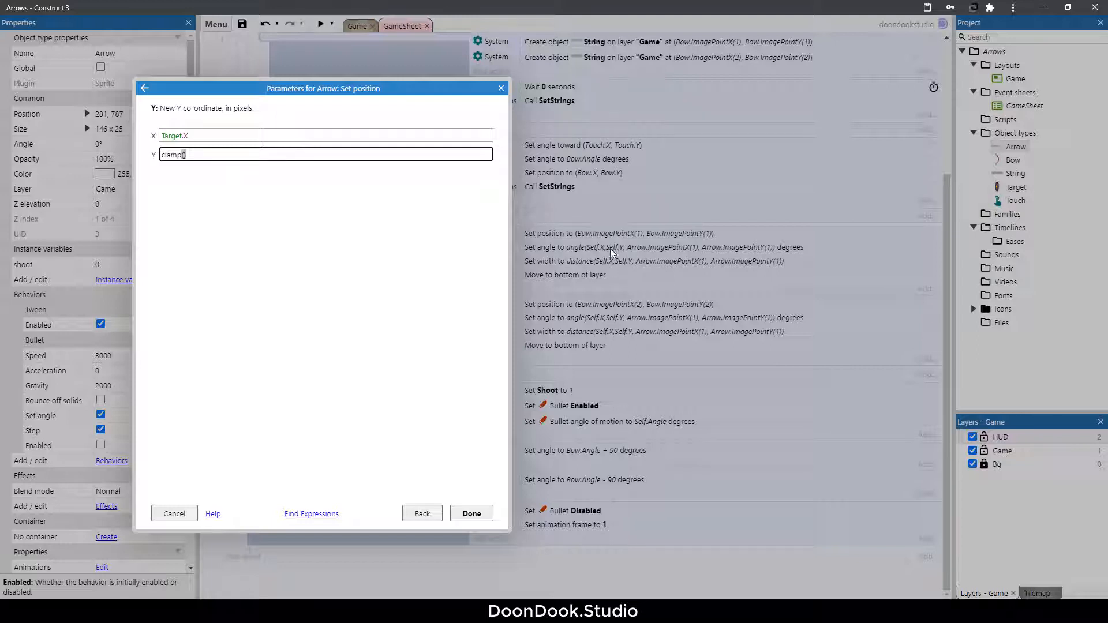
mouse_move(267, 229)
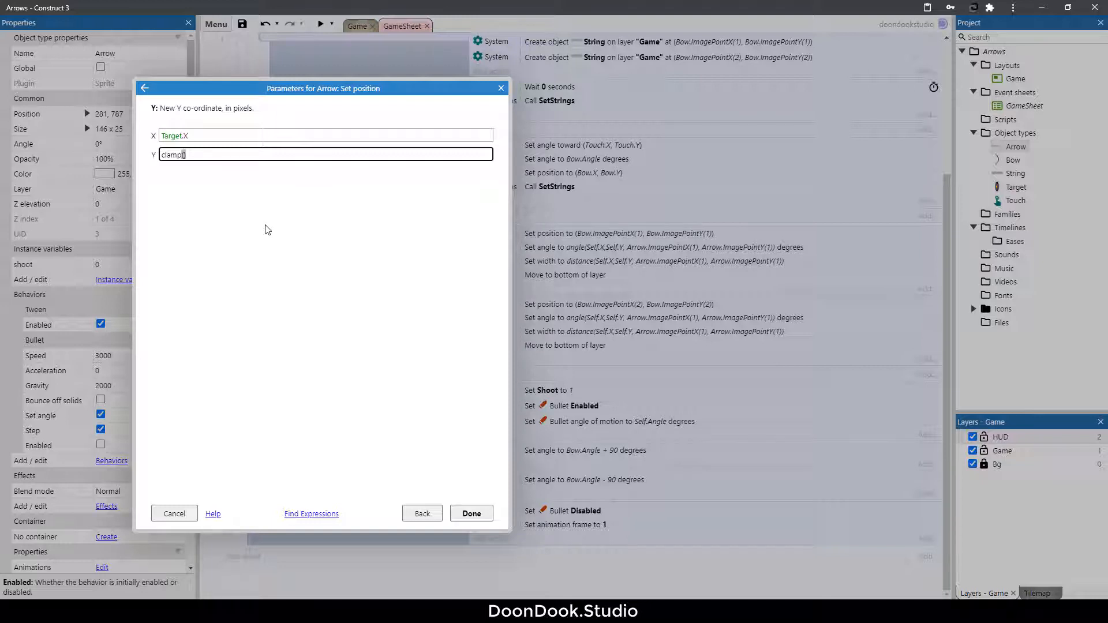
text((Arrow)
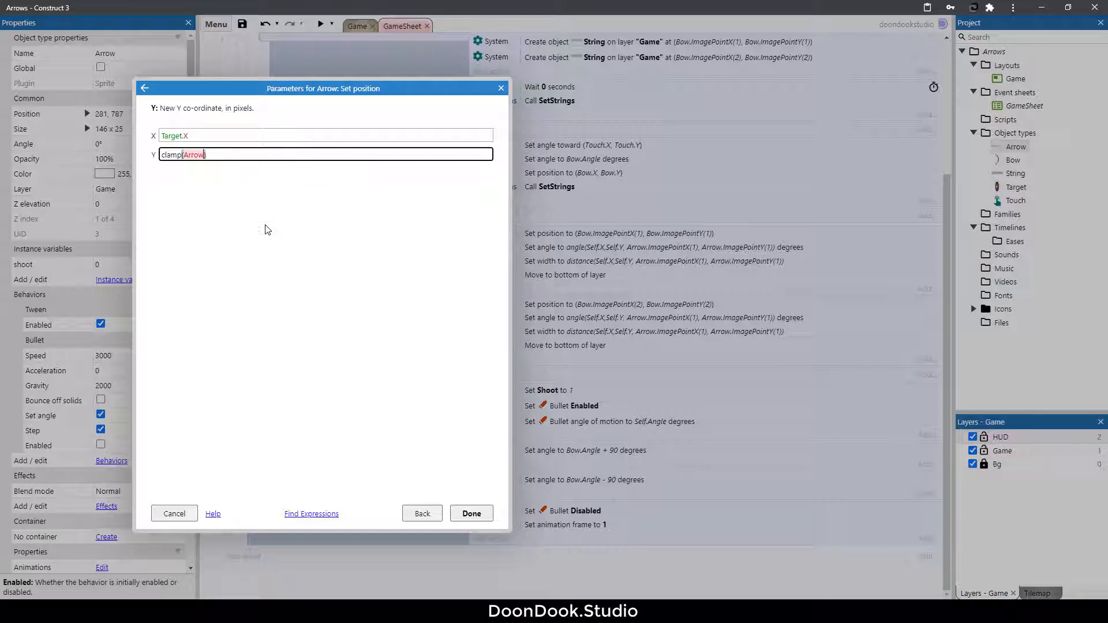
text(.Y)
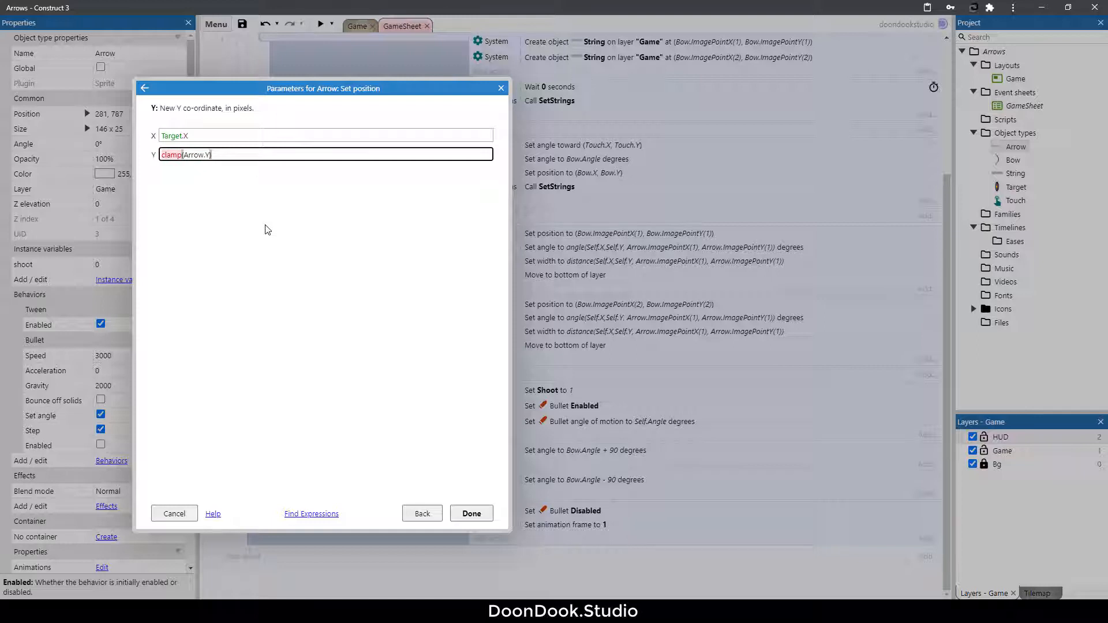
text(,)
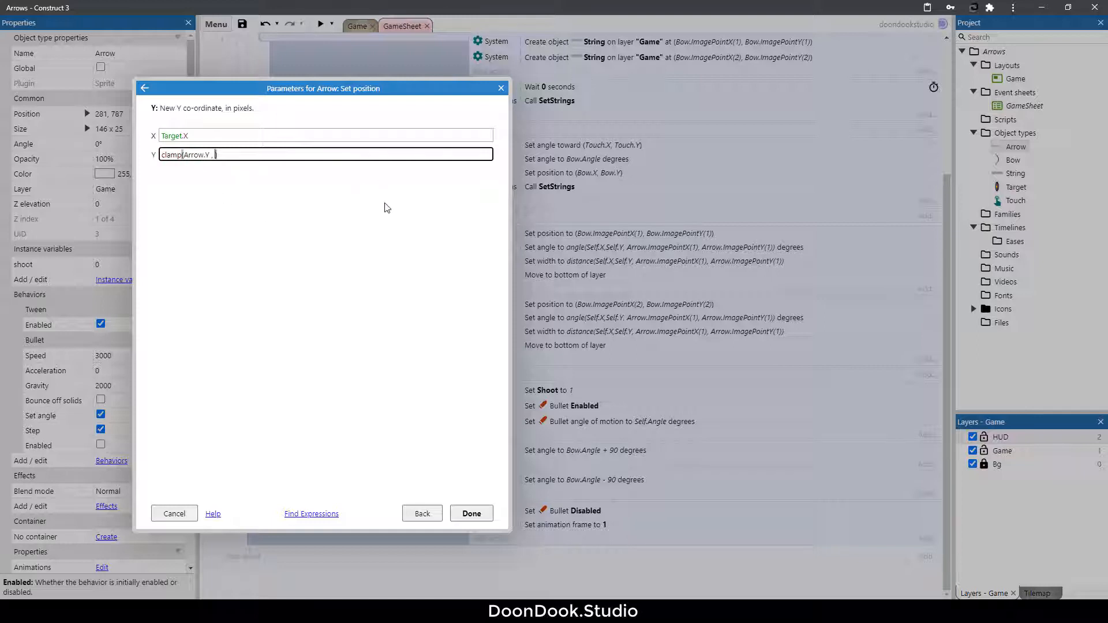
mouse_move(346, 231)
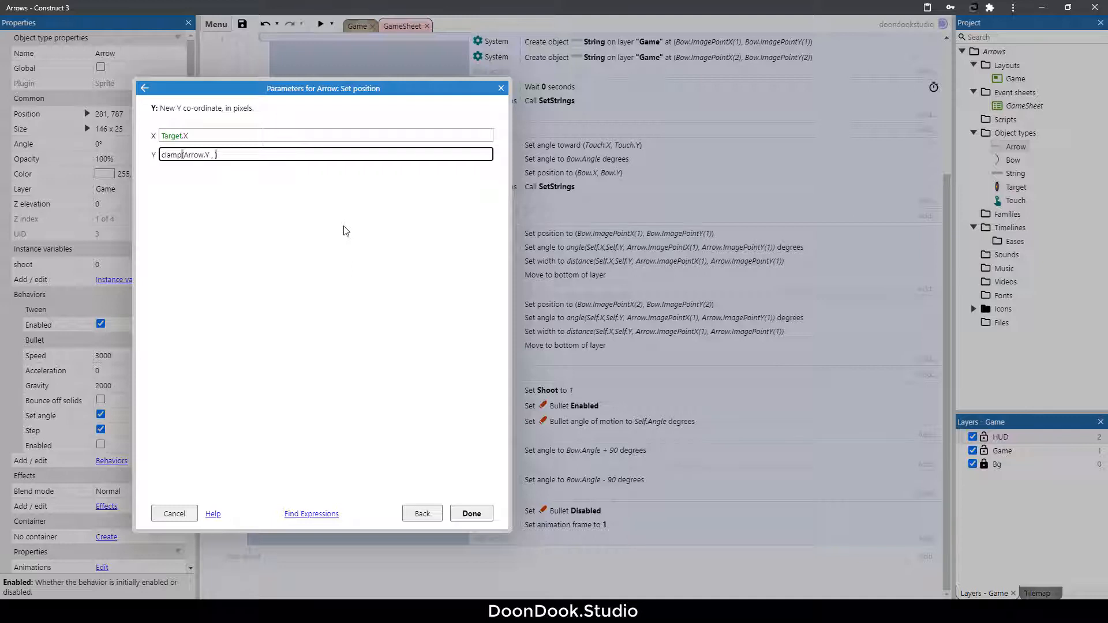
Step: Finish Y as clamp(Arrow.Y, Target.ImagePointY(1), Target.ImagePointY(10)) and confirm the action
text(Target.im)
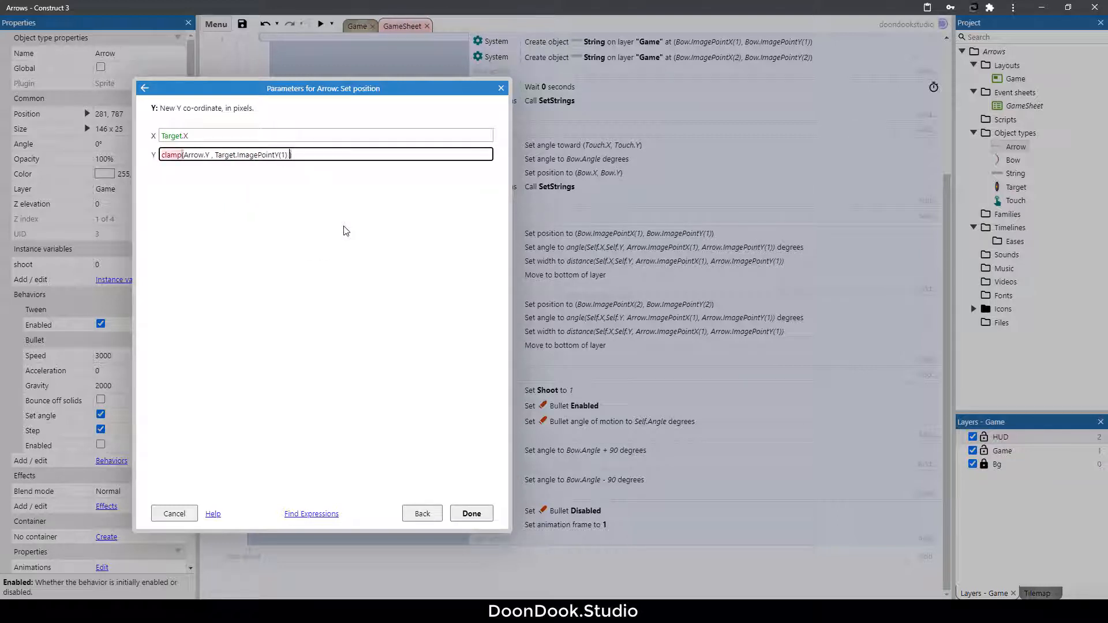
text(, Target.ImagePointY()
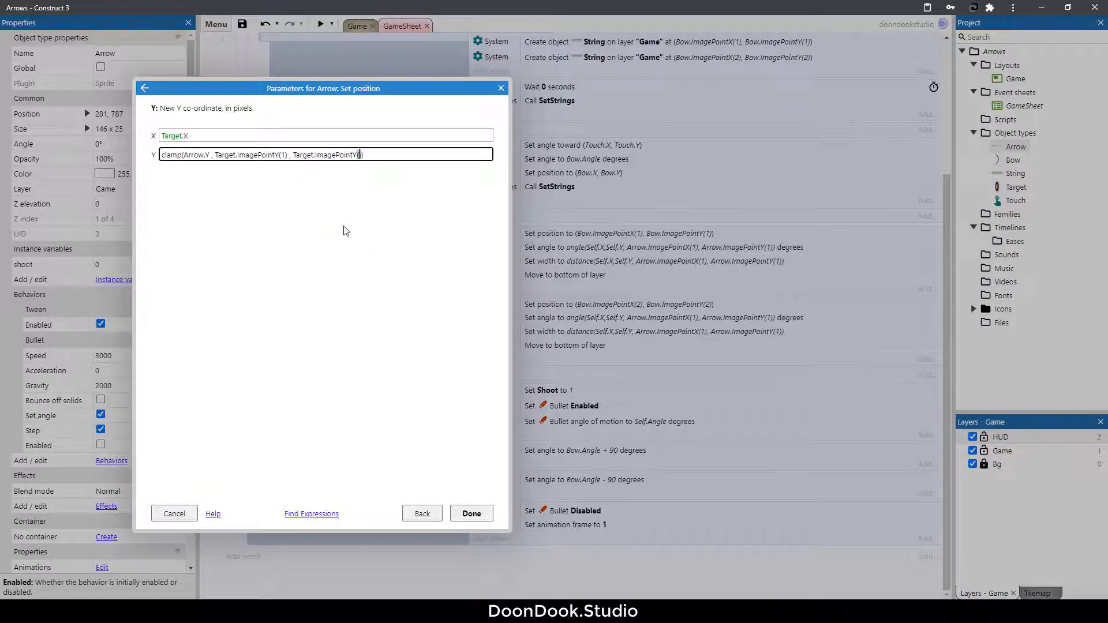
click(471, 512)
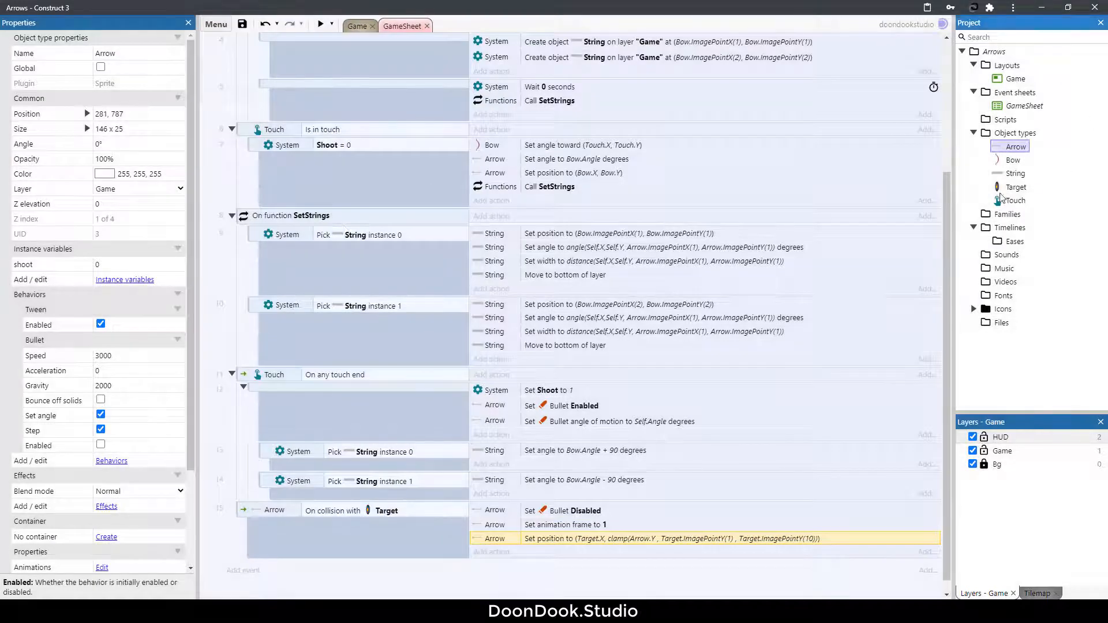
double_click(1015, 187)
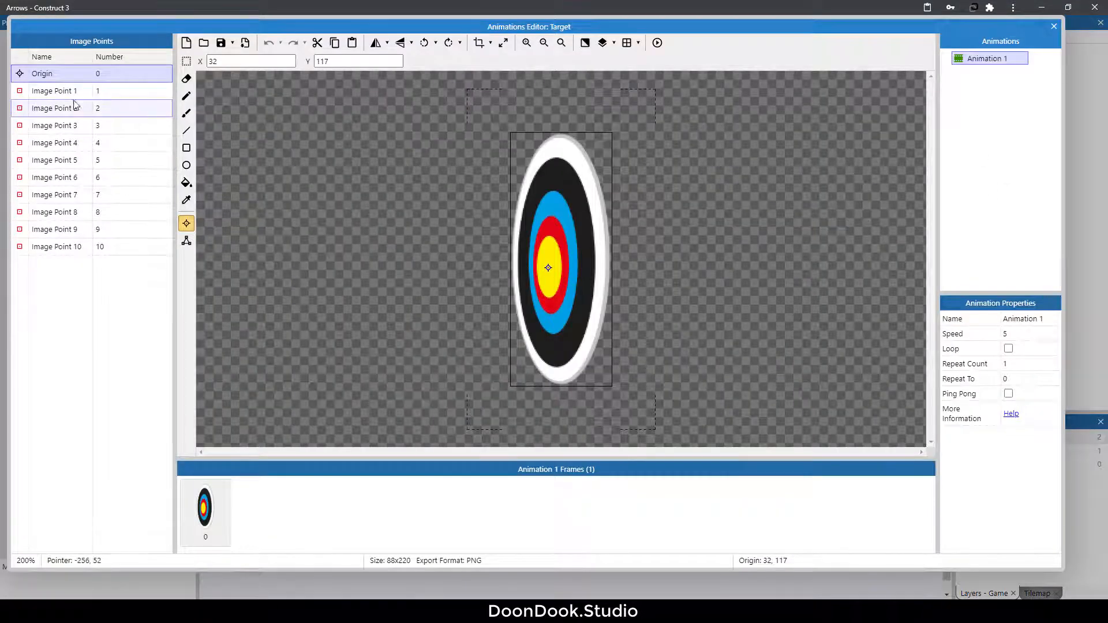
Step: Check the target's image points, close the editor and launch a game preview
click(55, 90)
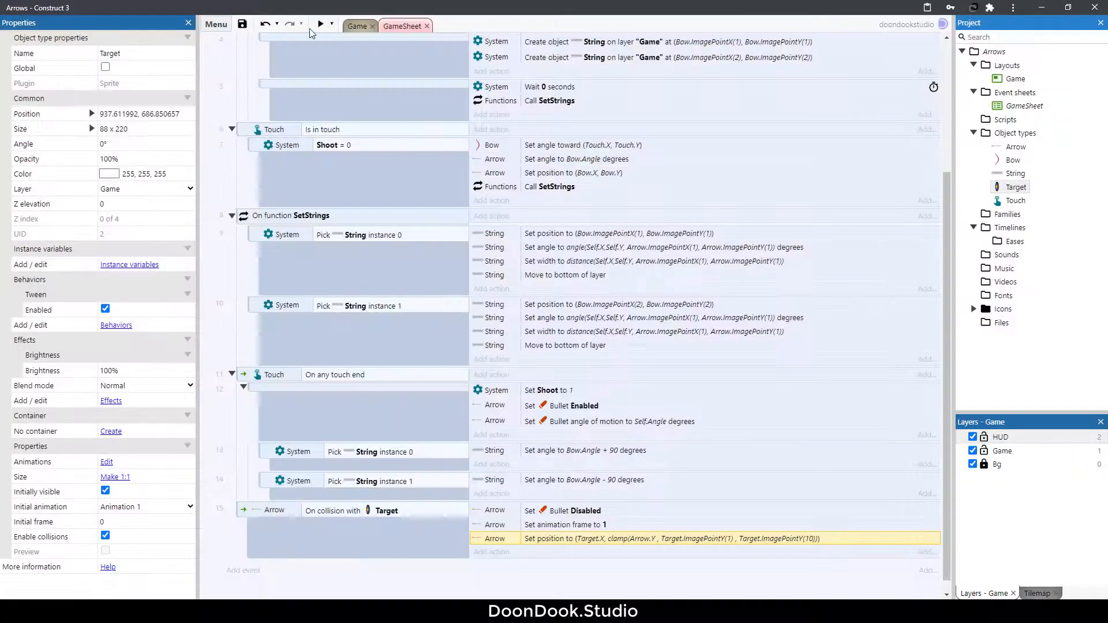
click(319, 23)
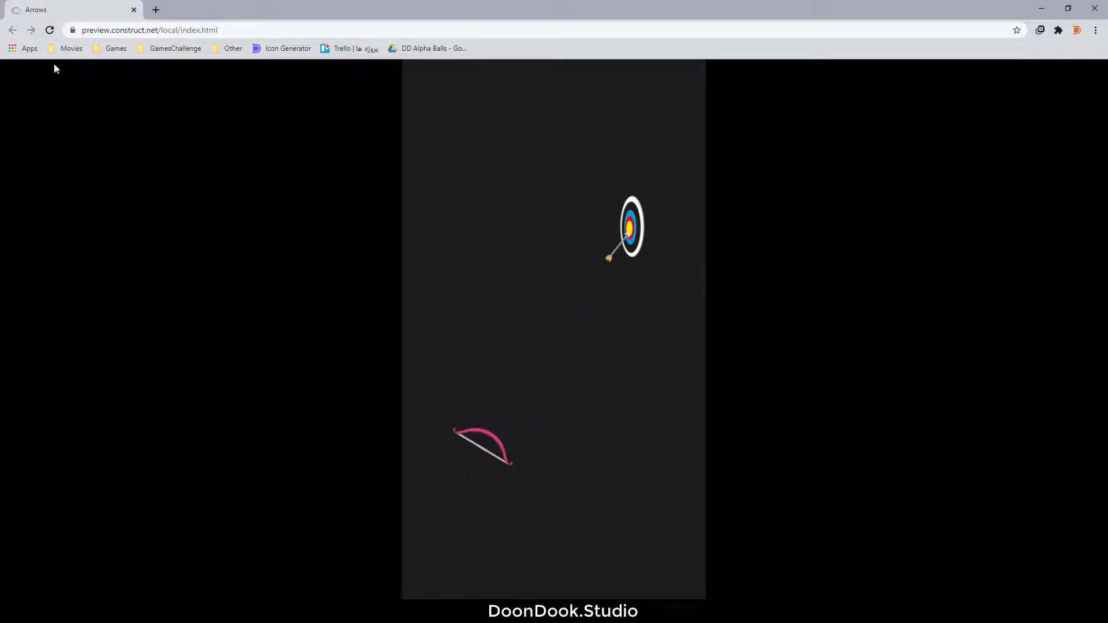